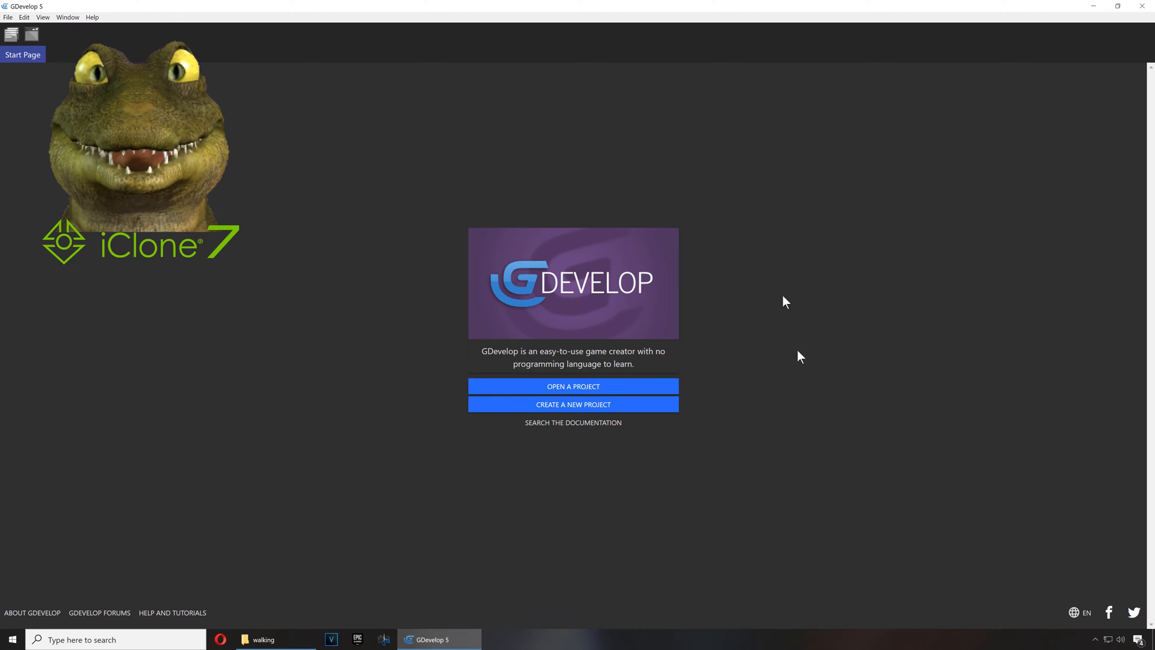
Step: Start a new project and browse the Examples list down to Bomb the crate
{"action": "left_click", "coordinate": [573, 404]}
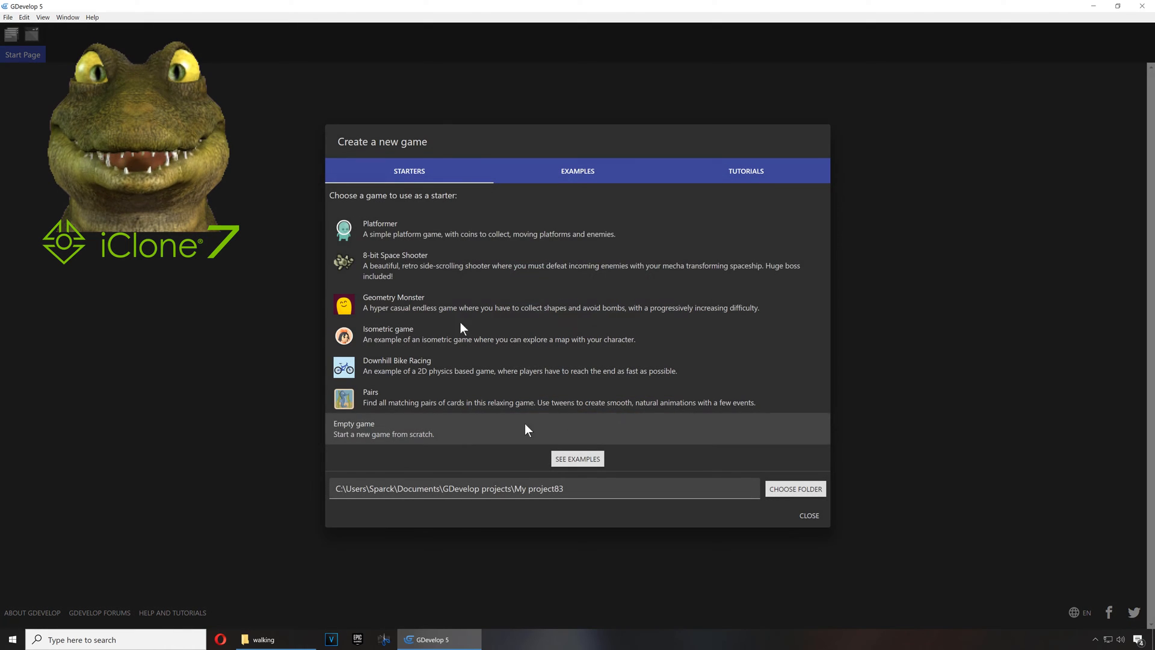
{"action": "left_click", "coordinate": [576, 170]}
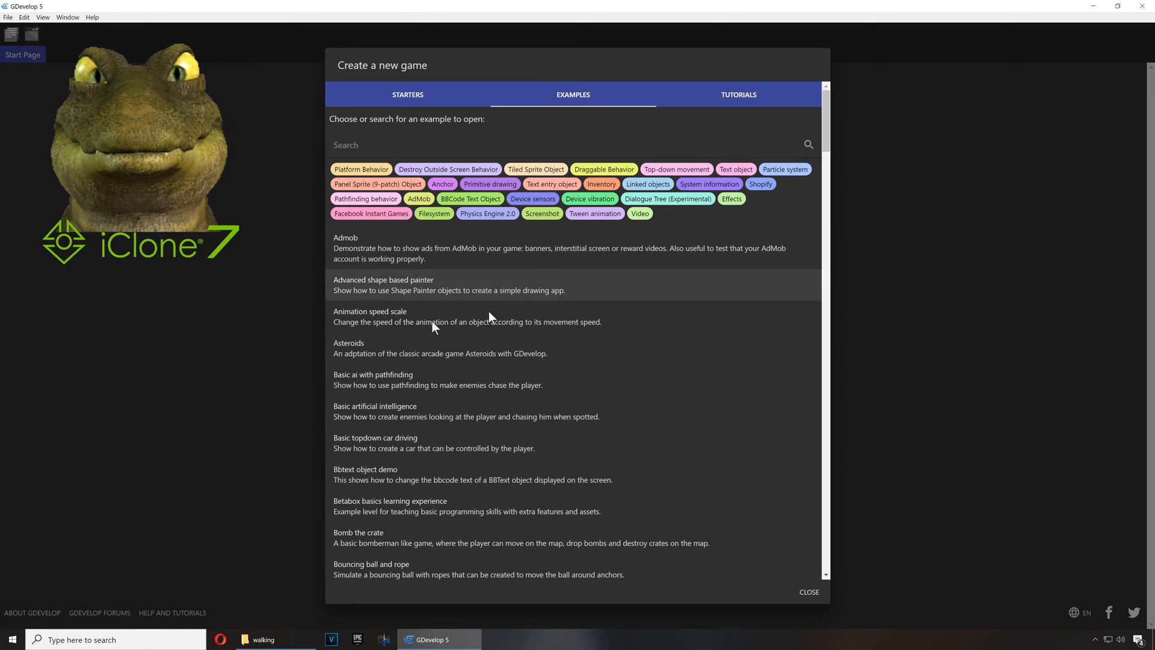
{"action": "scroll", "scroll_direction": "down", "scroll_amount": 3}
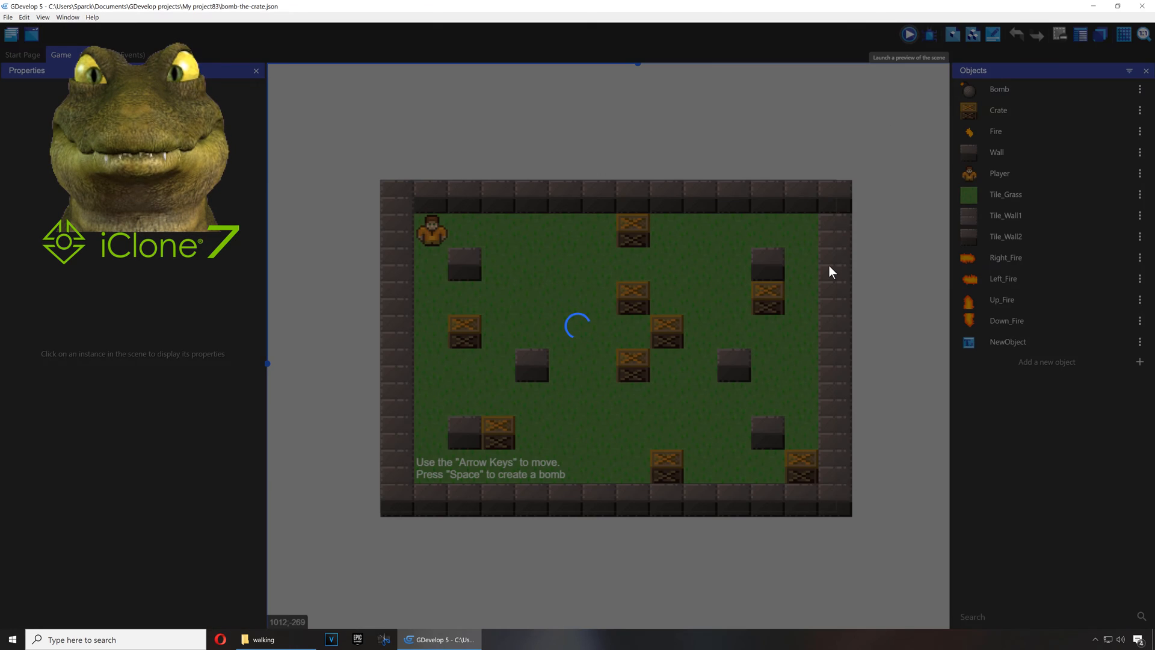
{"action": "left_click", "coordinate": [909, 34]}
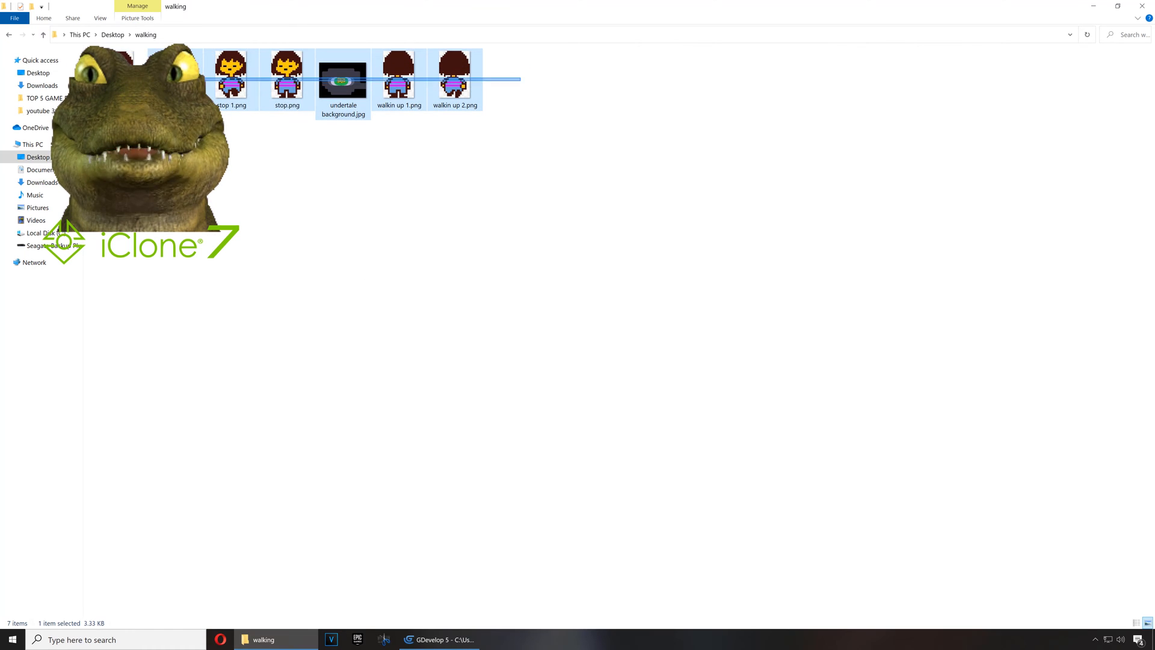
{"action": "left_click", "coordinate": [349, 478]}
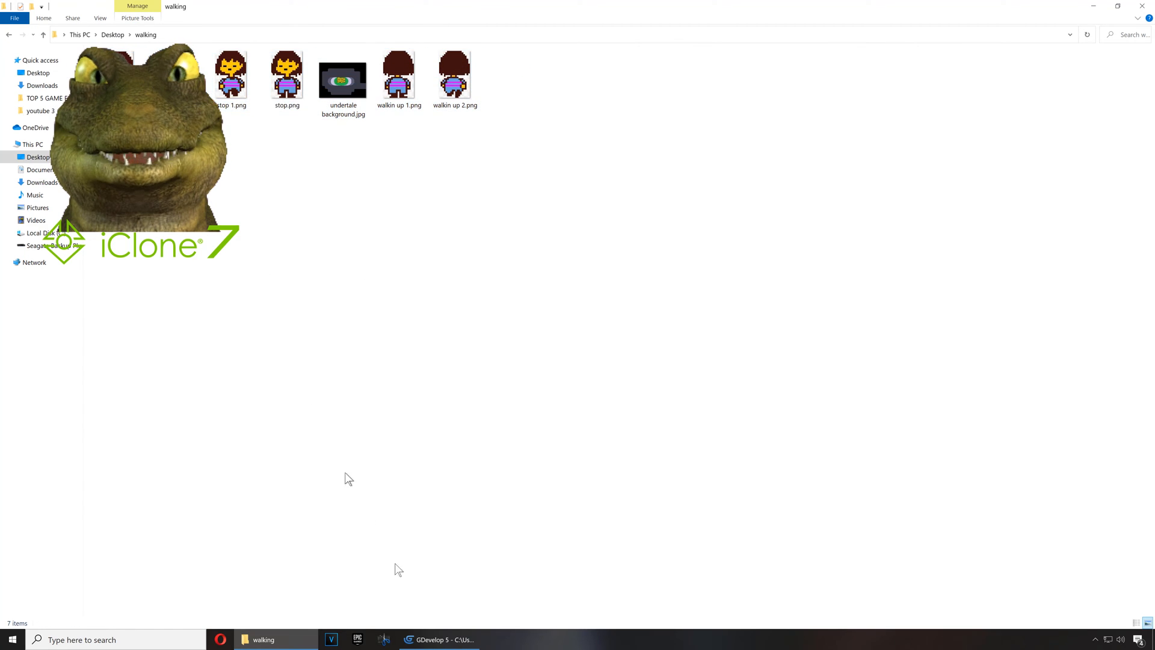
{"action": "left_click", "coordinate": [438, 639]}
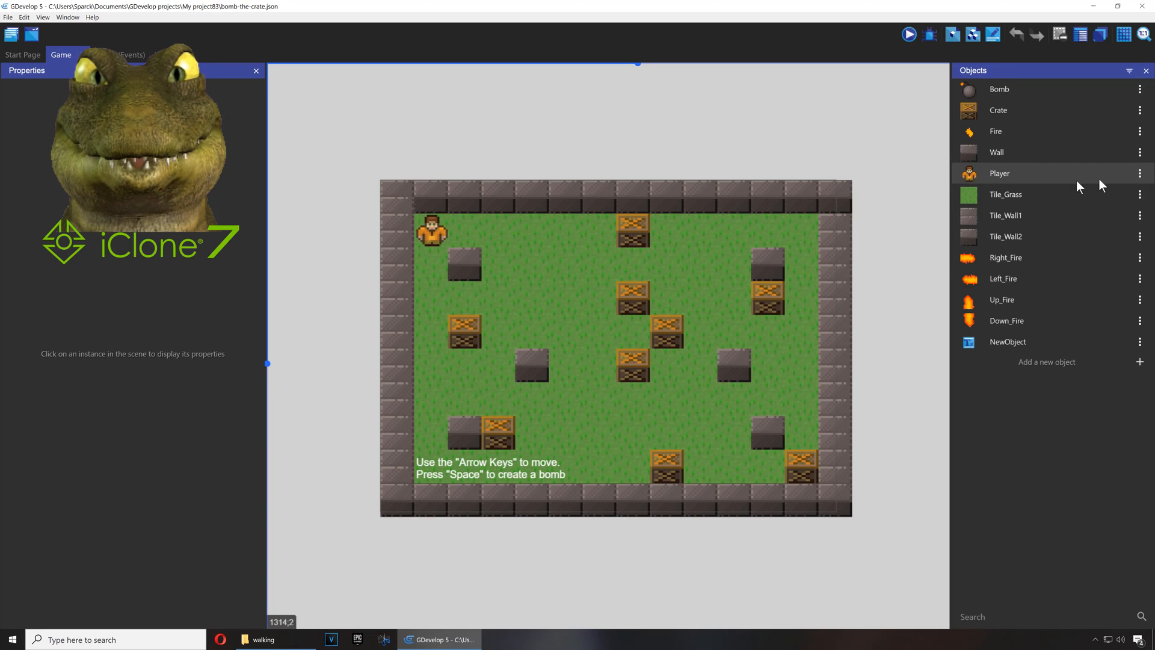
{"action": "mouse_move", "coordinate": [656, 199]}
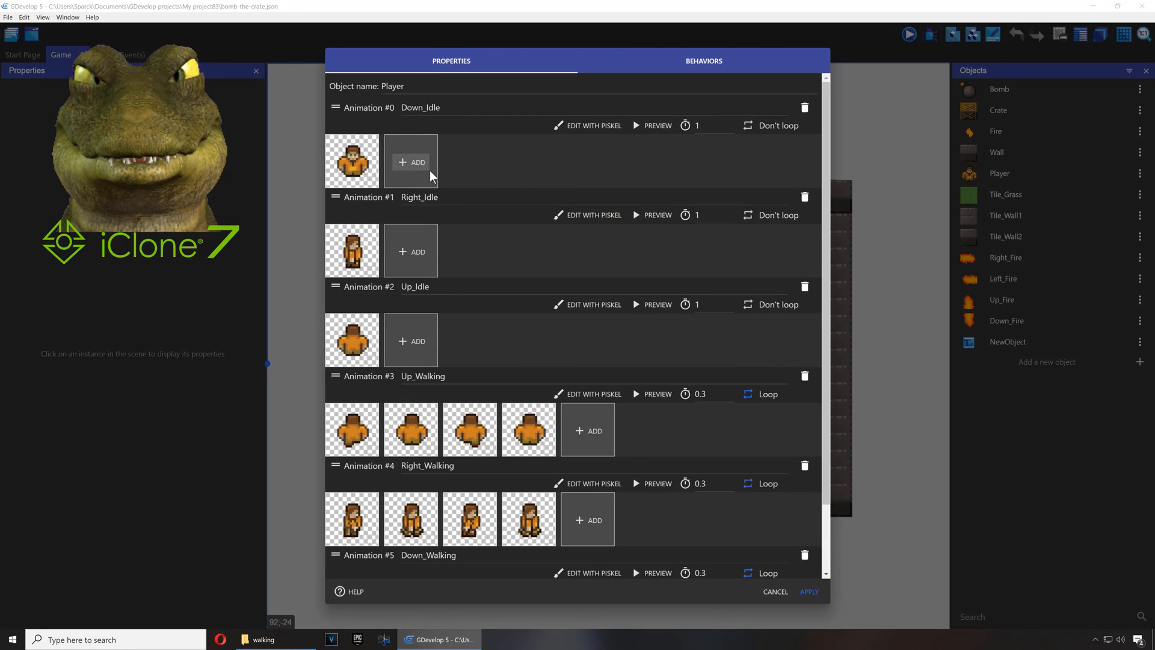
Step: Load the front-facing stop.png sprite into the Player's Down_Idle animation
{"action": "left_click", "coordinate": [410, 162]}
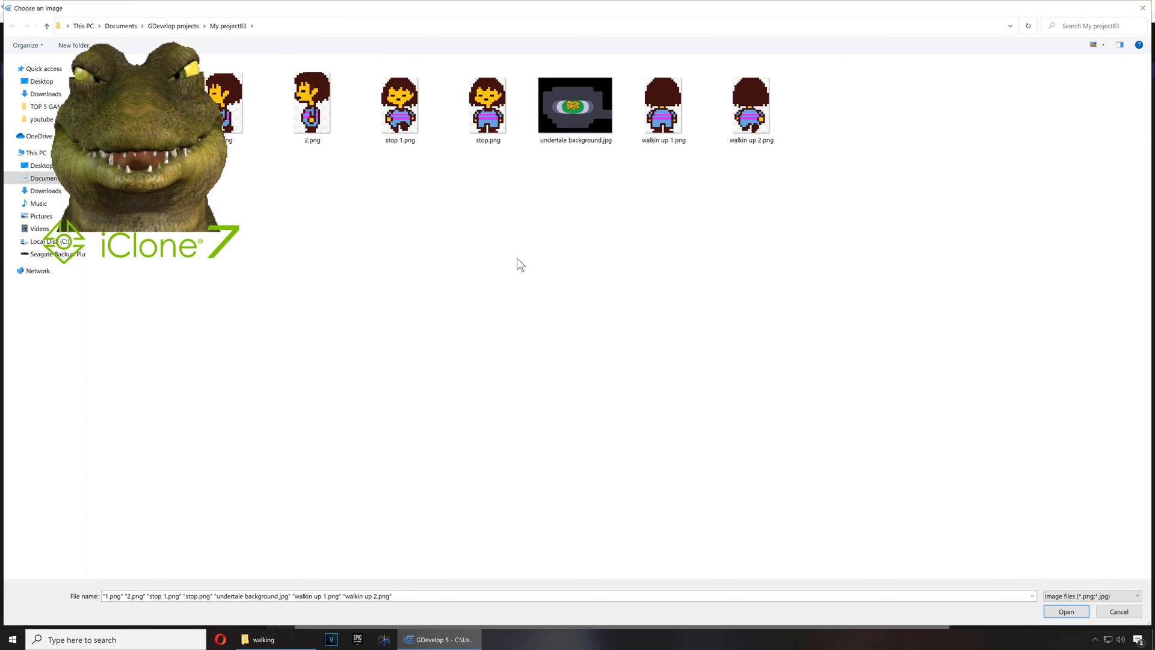
{"action": "left_click", "coordinate": [487, 104]}
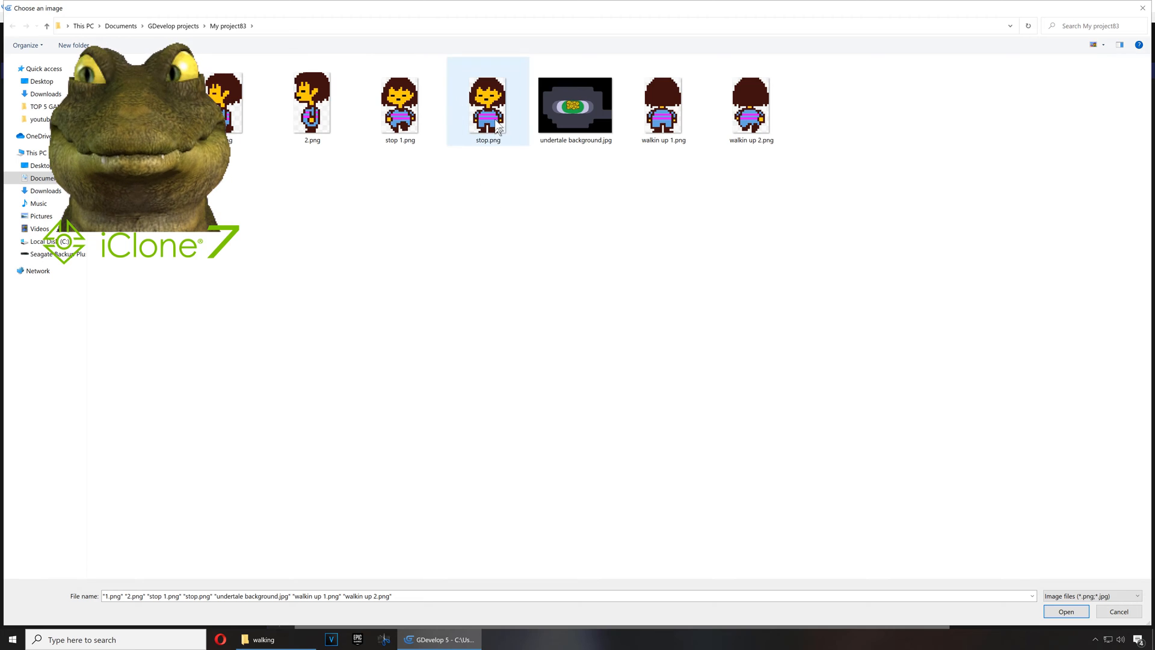
{"action": "left_click", "coordinate": [1065, 611]}
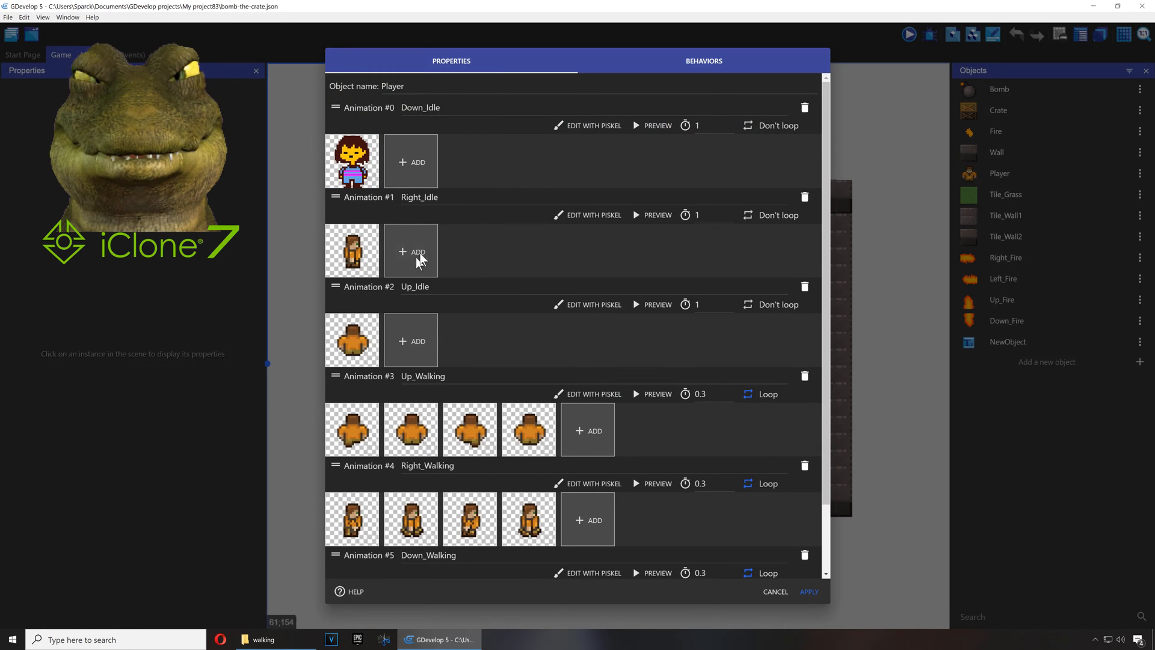
Step: Load a mirrored side sprite into Right_Idle and the back-facing sprite for the up pose
{"action": "left_click", "coordinate": [411, 251]}
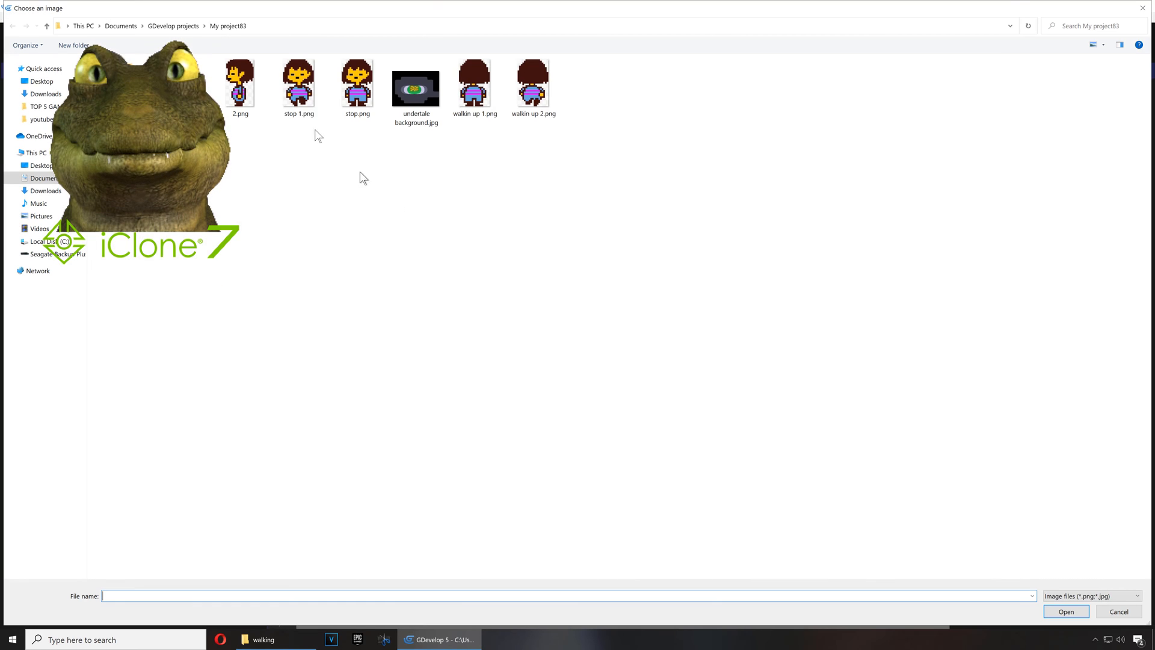
{"action": "left_click", "coordinate": [239, 83]}
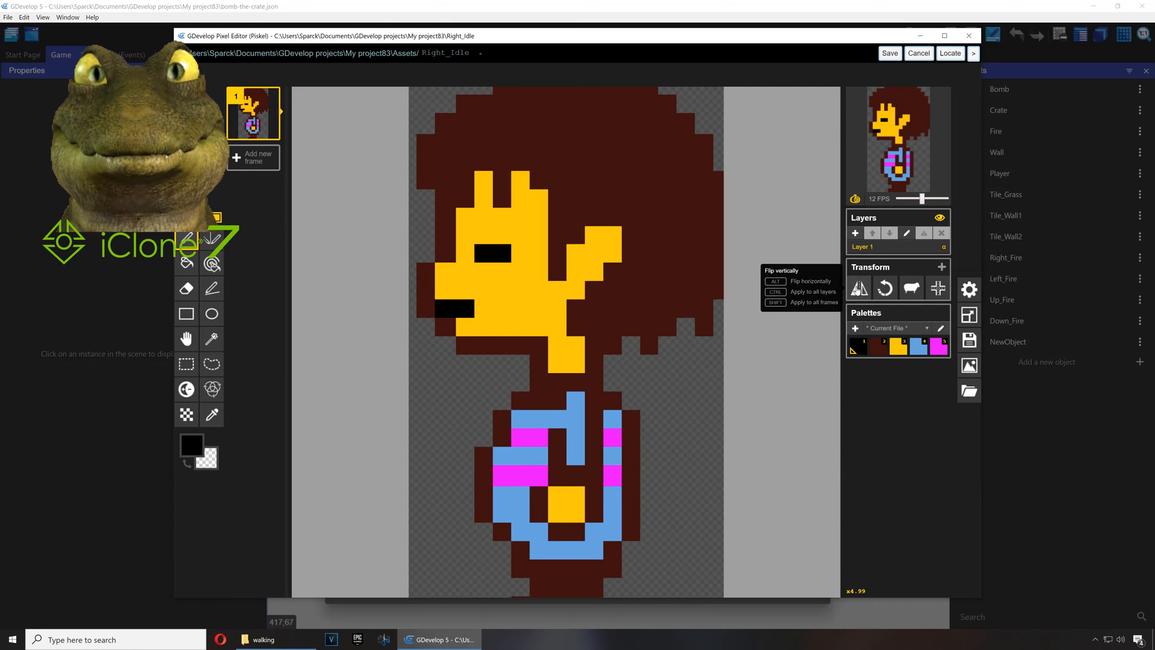
{"action": "left_click", "coordinate": [918, 53]}
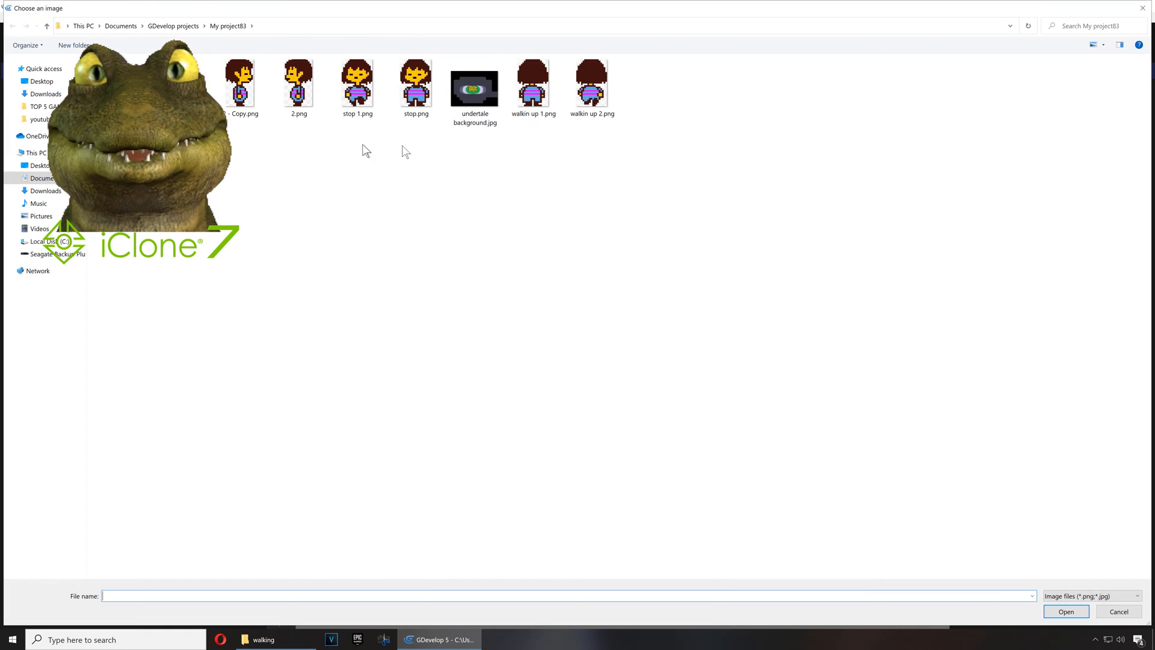
{"action": "left_click", "coordinate": [533, 83]}
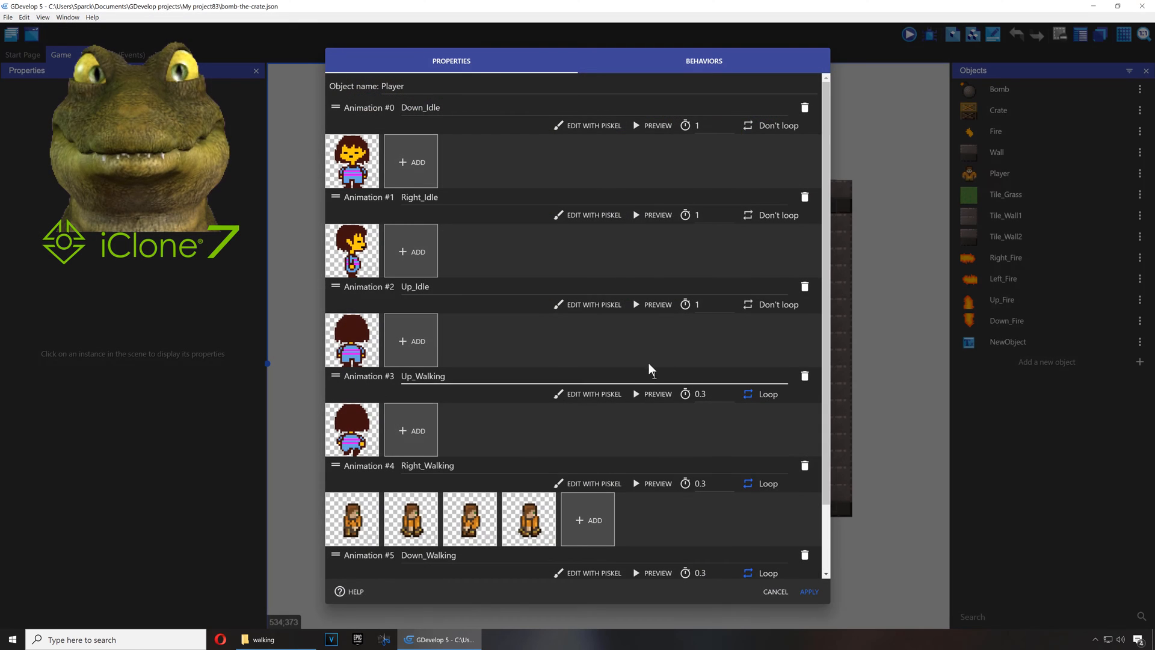
Step: In Piskel, duplicate the Up_Walking frame, mirror the copy horizontally and save
{"action": "left_click", "coordinate": [593, 125]}
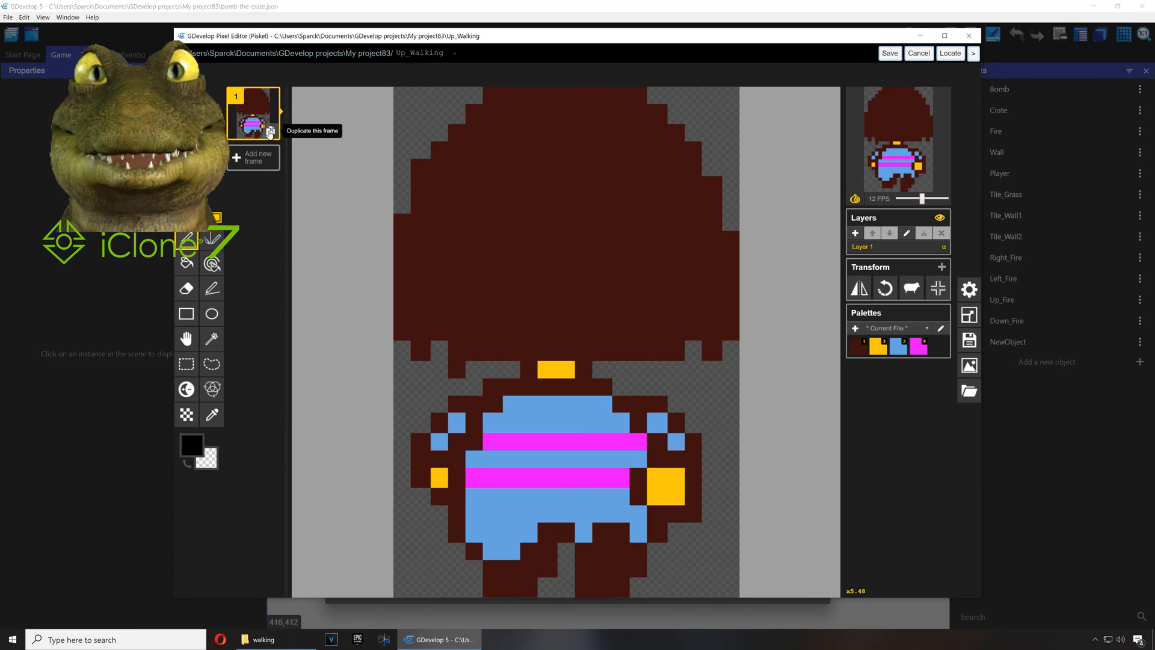
{"action": "left_click", "coordinate": [271, 133]}
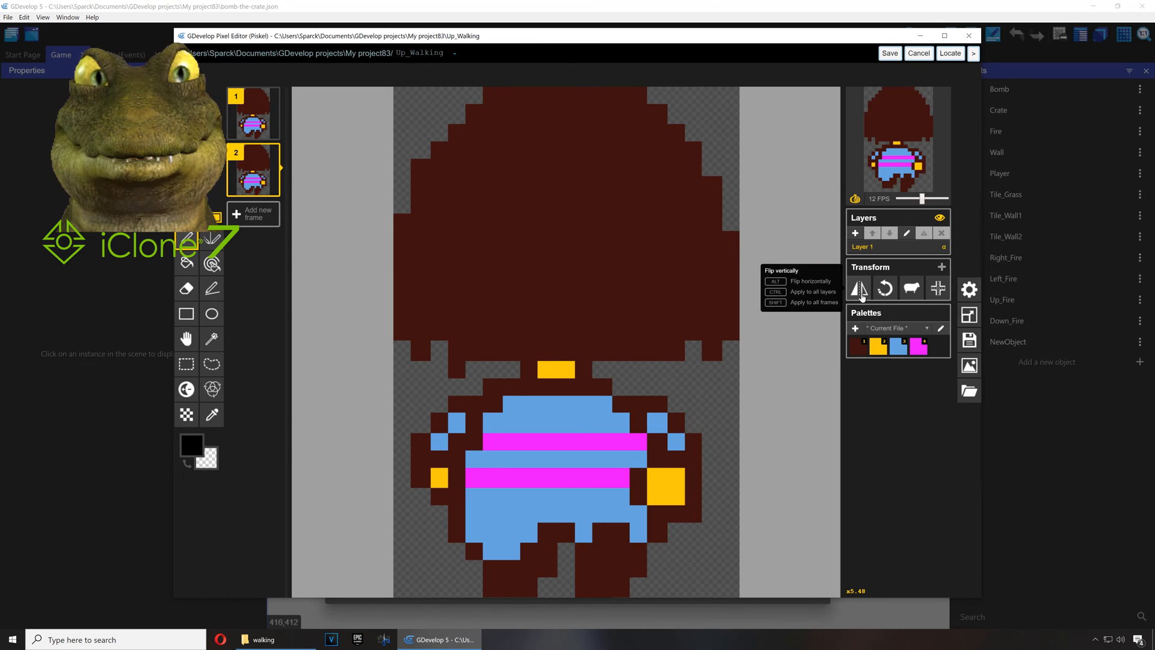
{"action": "left_click", "coordinate": [859, 287]}
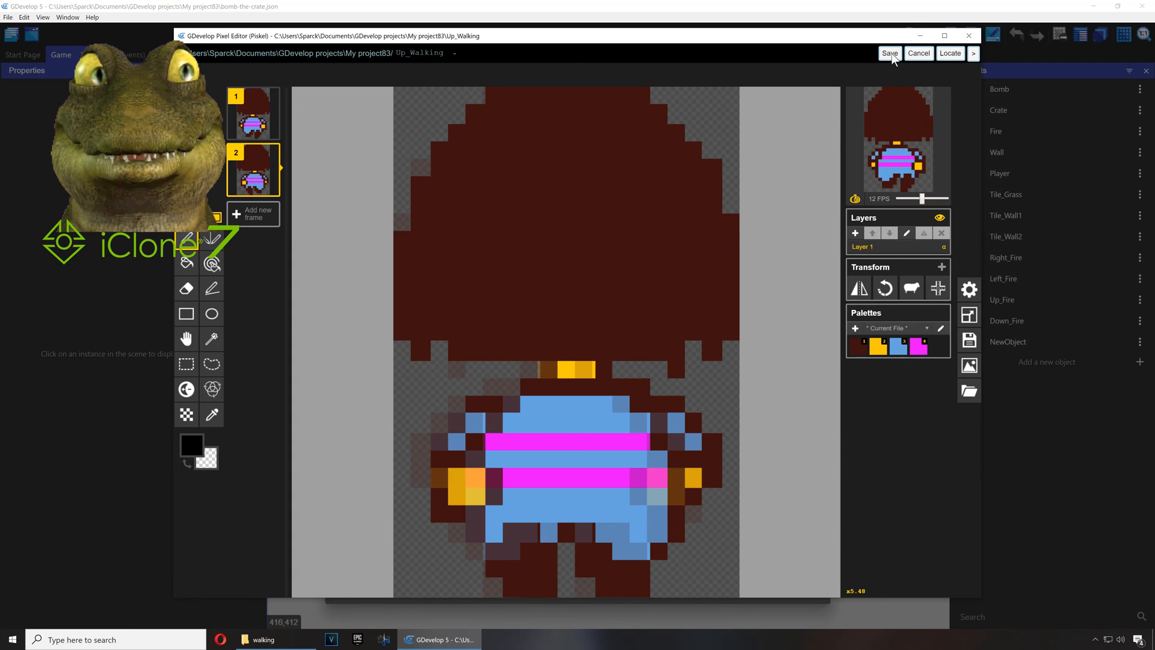
{"action": "left_click", "coordinate": [888, 53]}
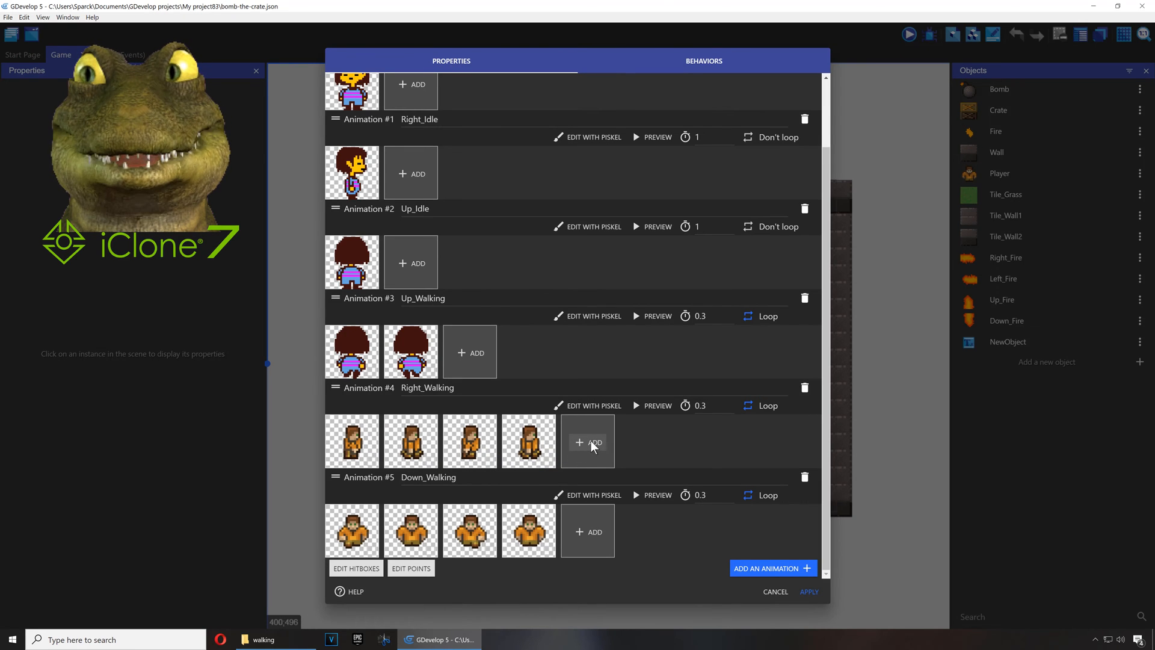
Step: Load the two side-facing sprite copies into Right_Walking and mirror them horizontally
{"action": "left_click", "coordinate": [588, 442]}
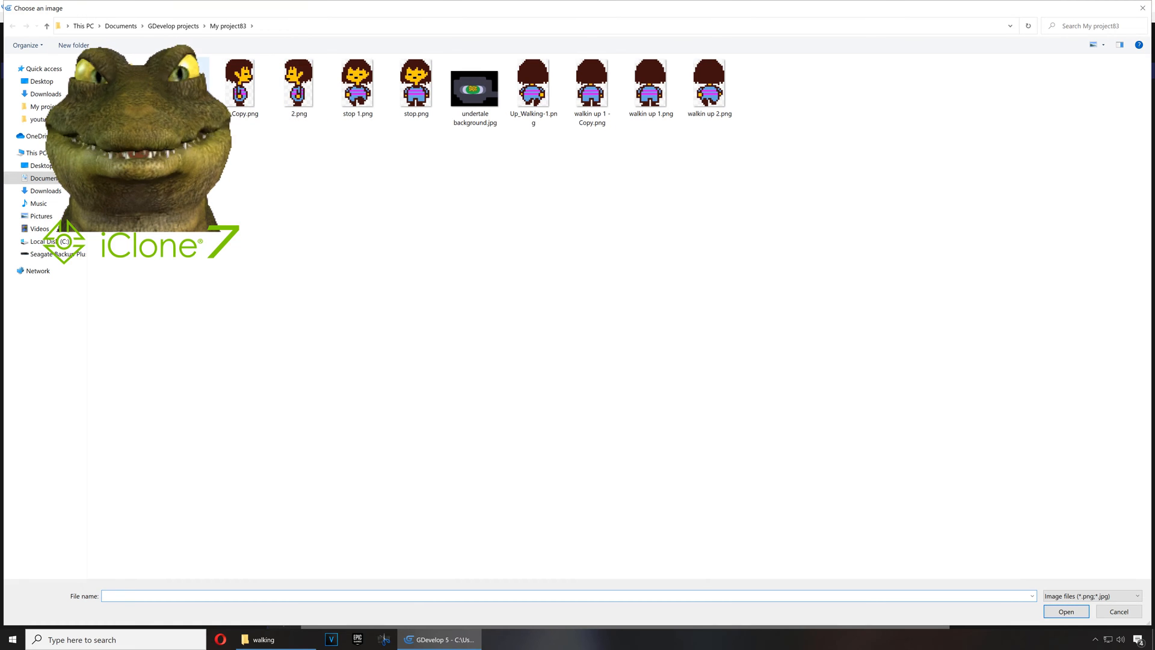
{"action": "left_click", "coordinate": [298, 83]}
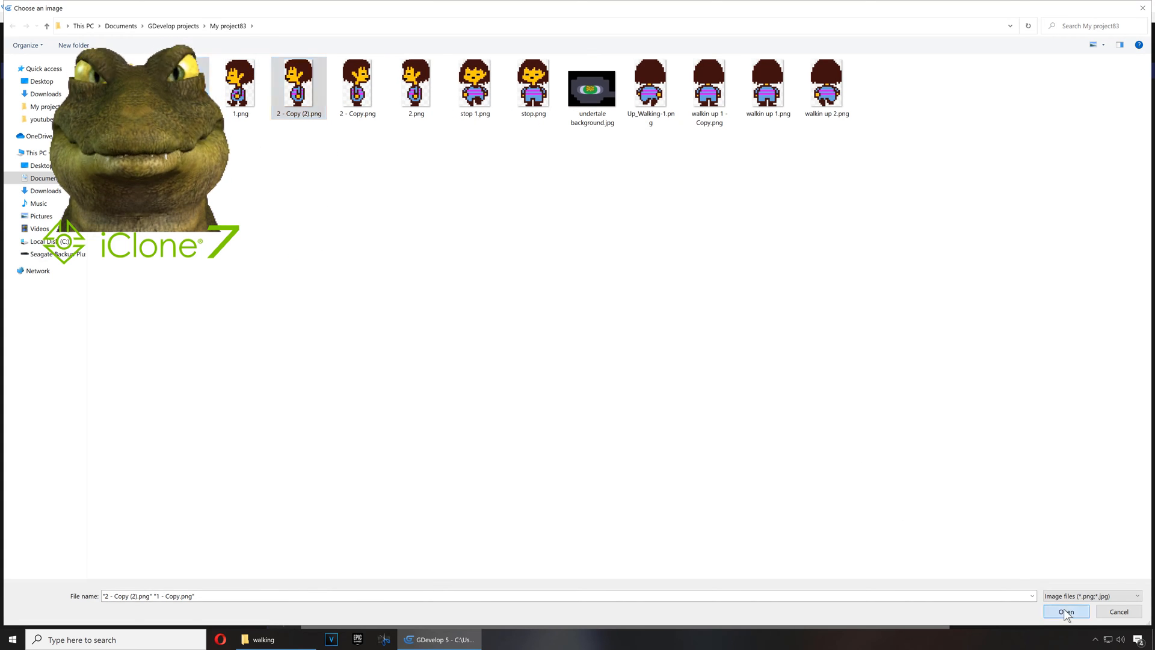
{"action": "left_click", "coordinate": [1064, 612]}
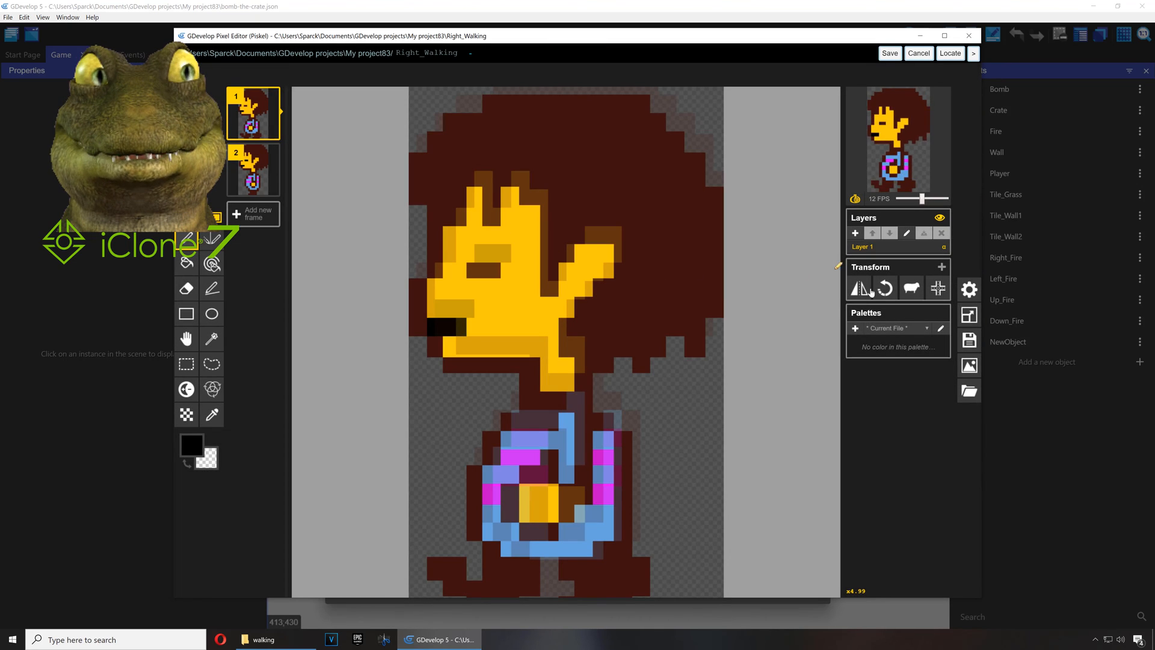
{"action": "left_click", "coordinate": [858, 288]}
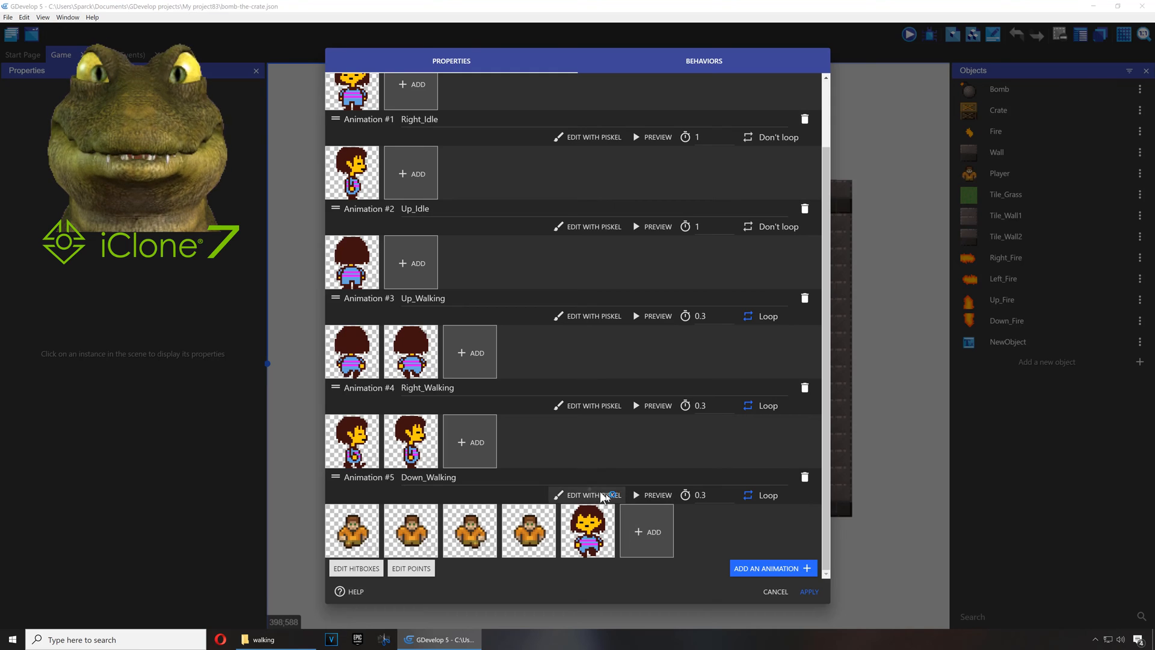
Step: Mirror and save the Down_Walking frames in Piskel, then apply the Player's animations
{"action": "left_click", "coordinate": [593, 495]}
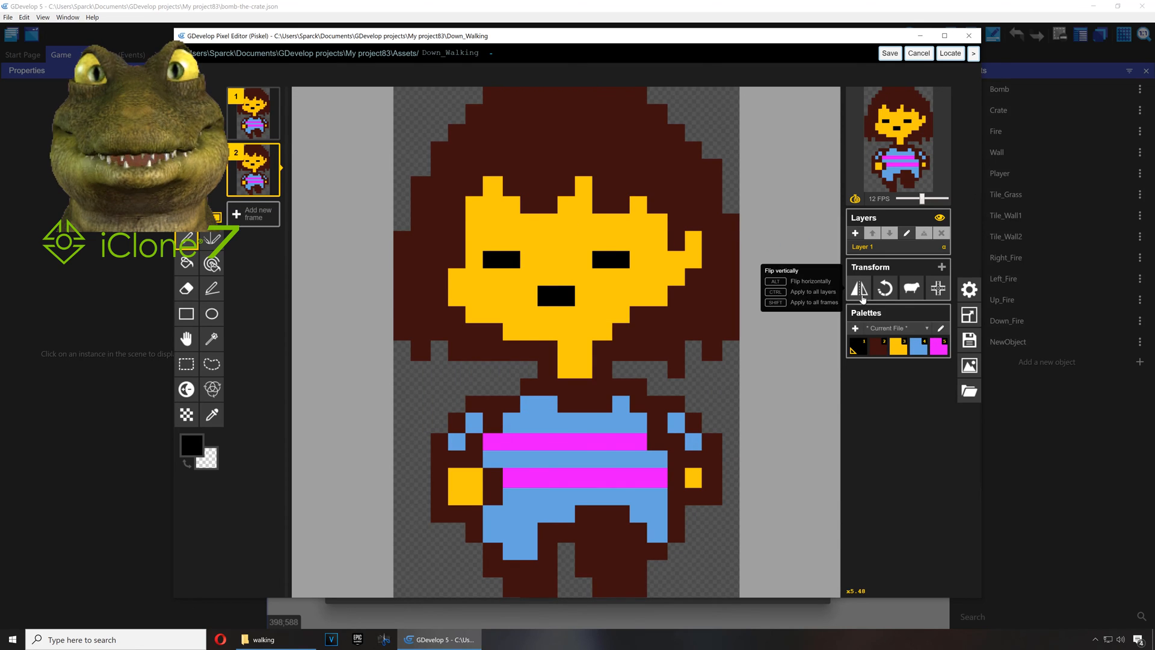
{"action": "left_click", "coordinate": [858, 288]}
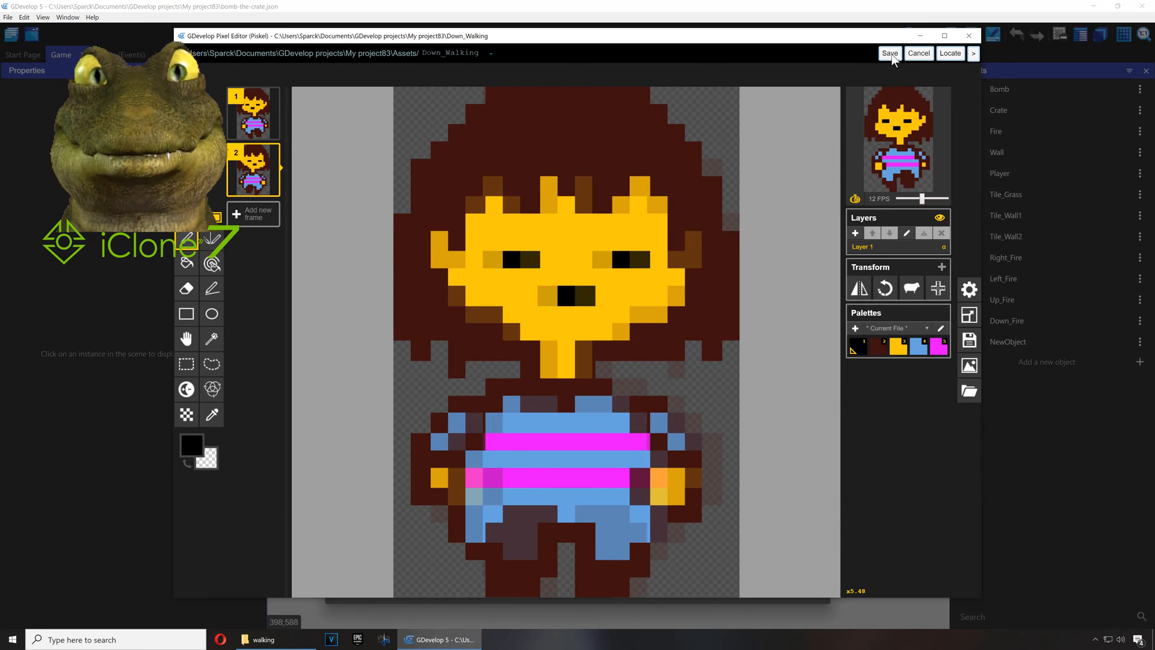
{"action": "left_click", "coordinate": [888, 53]}
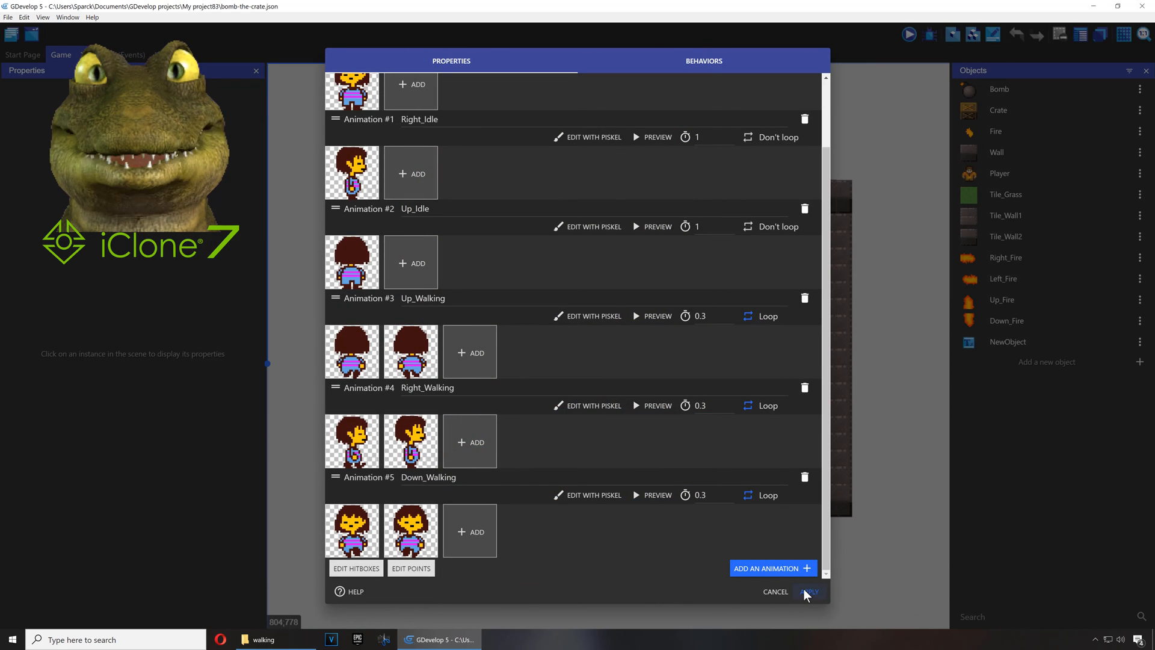
{"action": "left_click", "coordinate": [807, 592]}
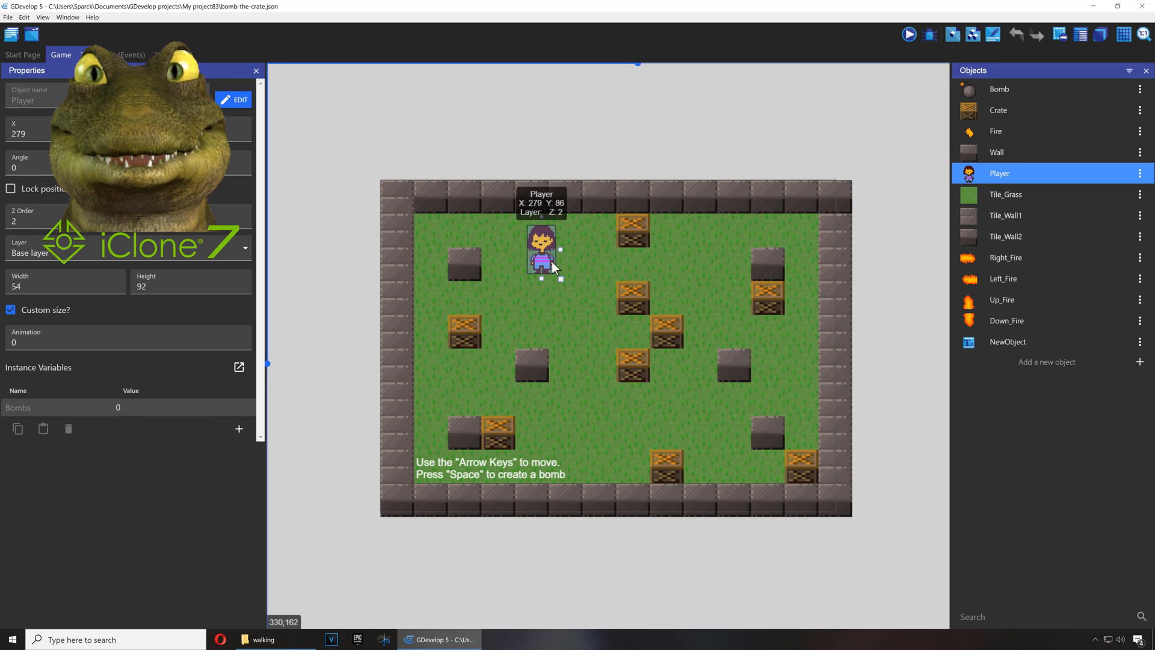
{"action": "mouse_move", "coordinate": [557, 267]}
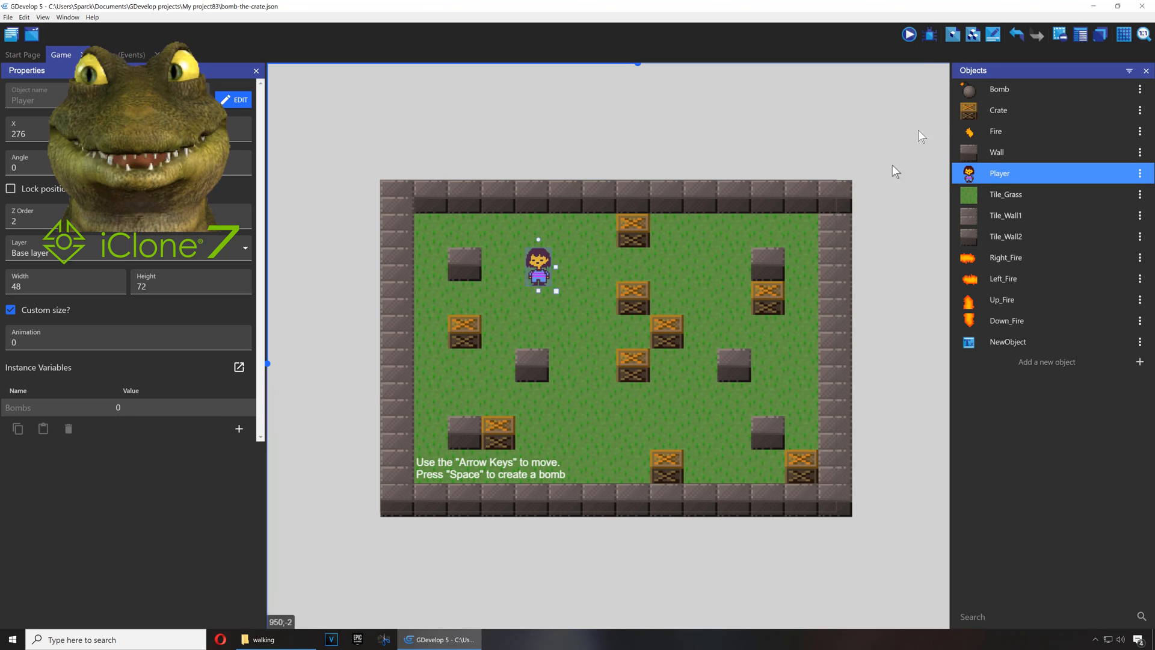
Step: Launch a preview of the scene with the resized 48 by 72 Player
{"action": "left_click", "coordinate": [910, 34]}
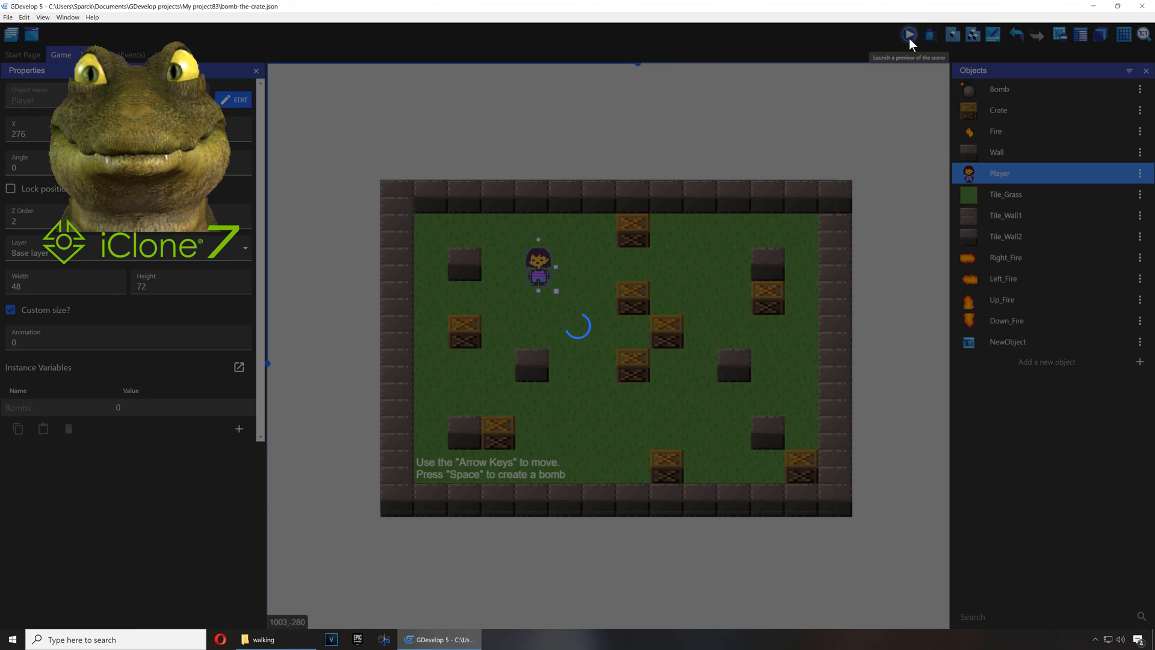
{"action": "left_click", "coordinate": [910, 34]}
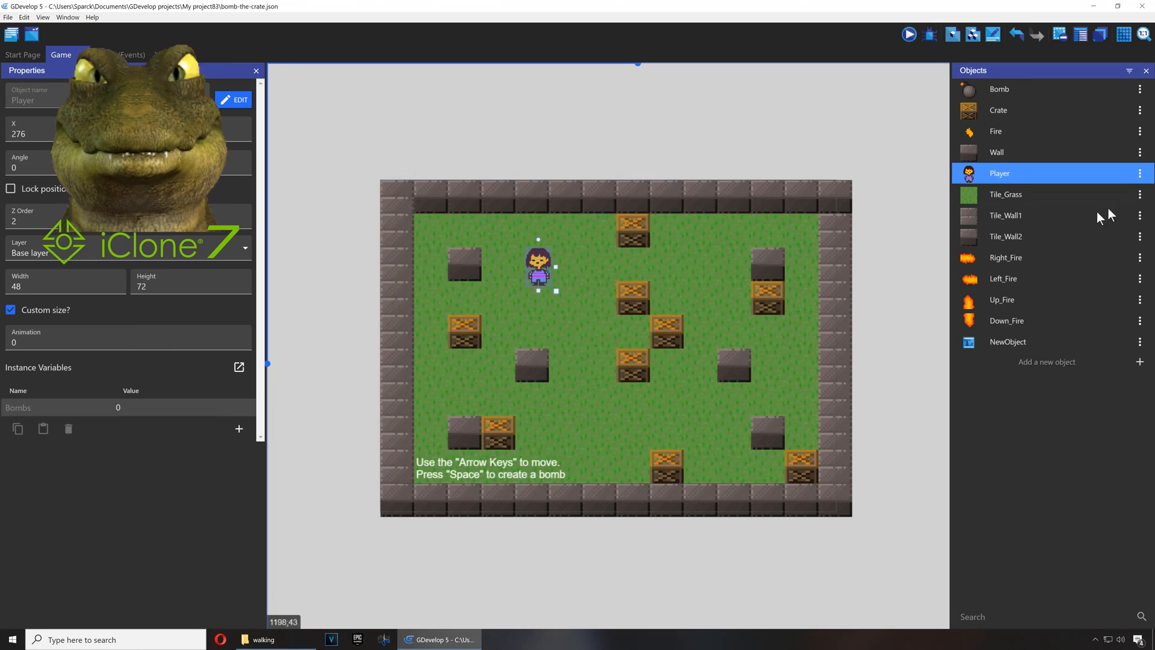
{"action": "mouse_move", "coordinate": [579, 274]}
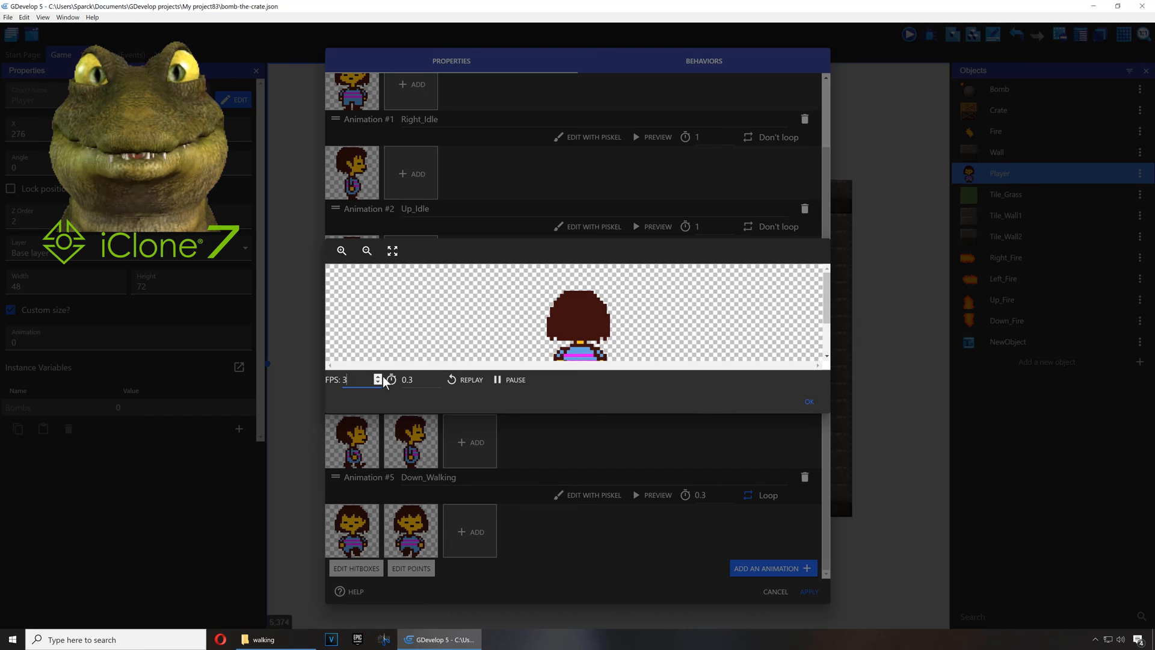
Step: Raise the Up_Walking preview frame rate to 8 FPS and confirm
{"action": "left_click", "coordinate": [378, 376]}
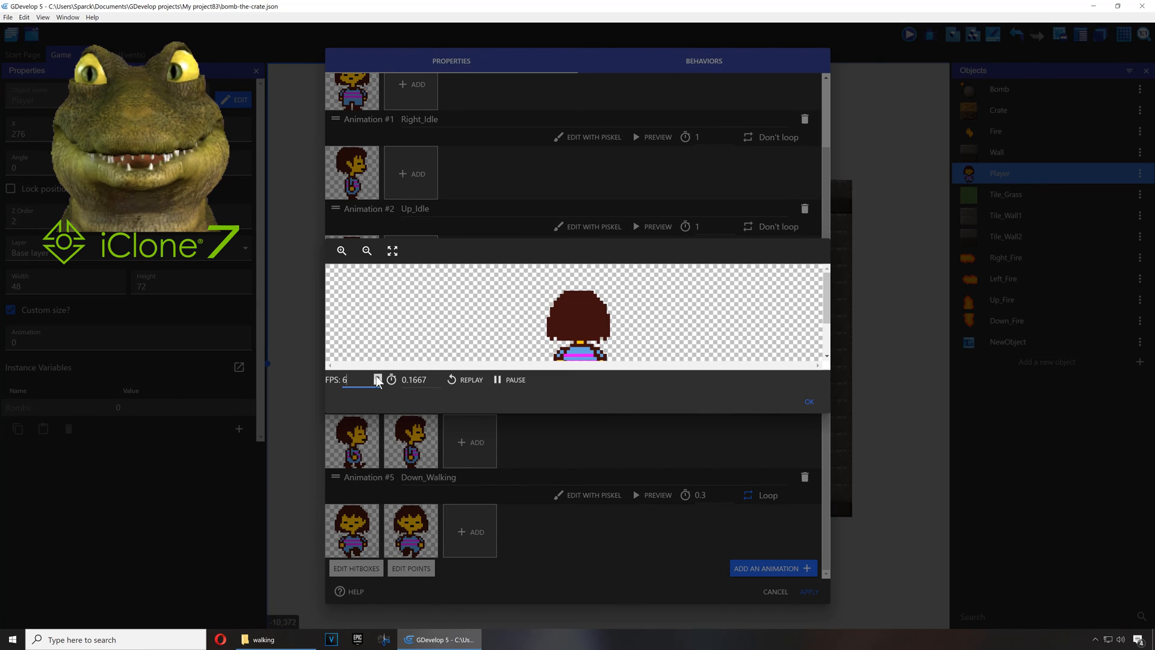
{"action": "left_click", "coordinate": [377, 376]}
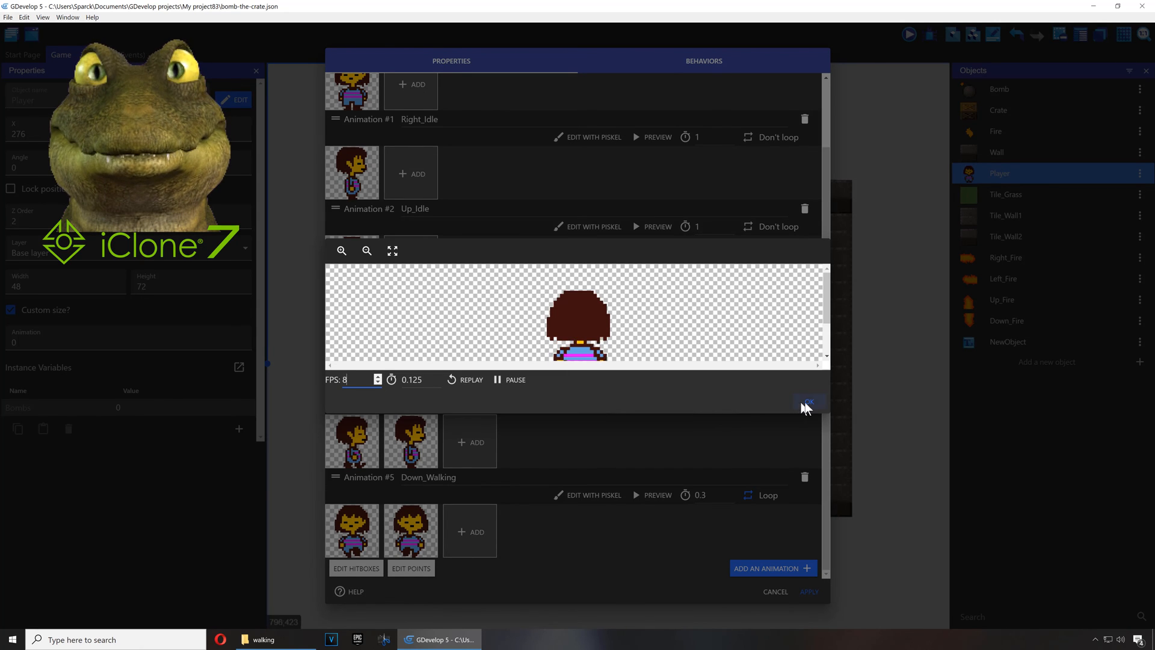
{"action": "left_click", "coordinate": [807, 403]}
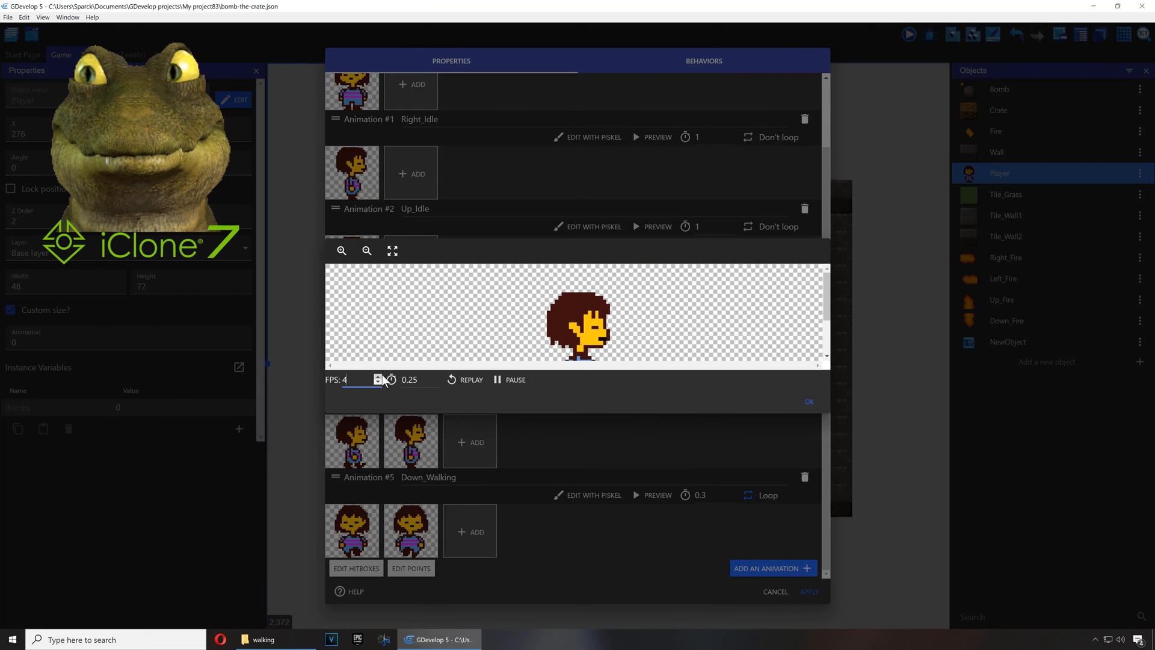
Step: Raise the Right_Walking frame rate to 8 FPS and apply the changes to Player
{"action": "left_click", "coordinate": [379, 377]}
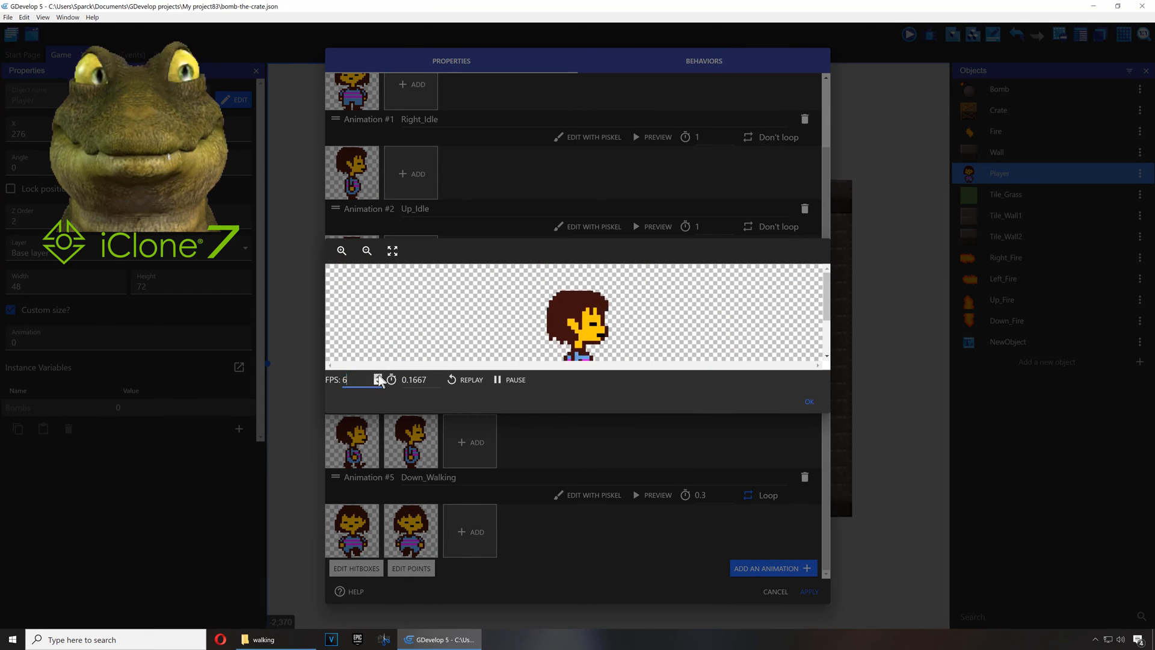
{"action": "left_click", "coordinate": [808, 402]}
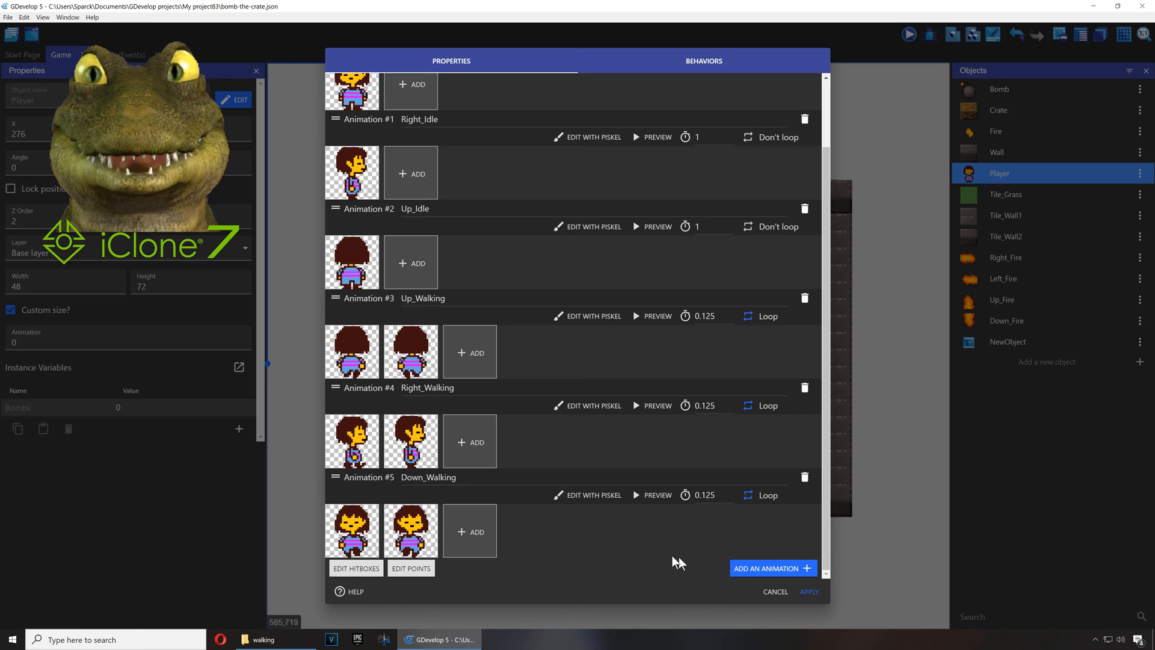
{"action": "left_click", "coordinate": [809, 591]}
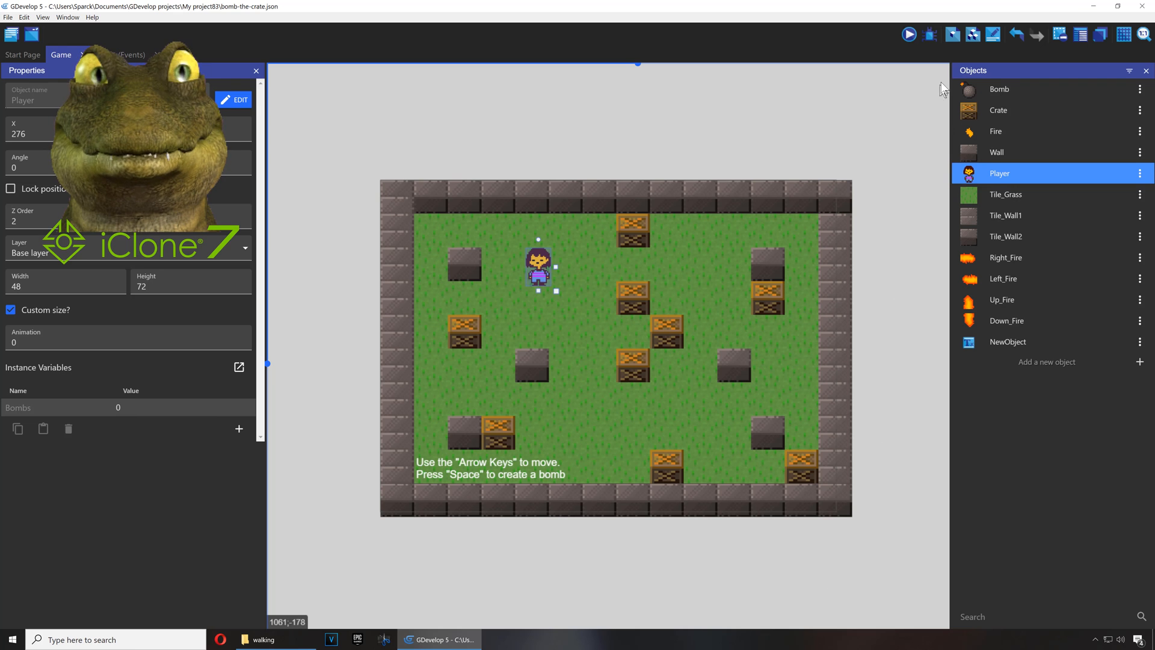
Step: Run a scene preview and close the preview window
{"action": "left_click", "coordinate": [909, 34]}
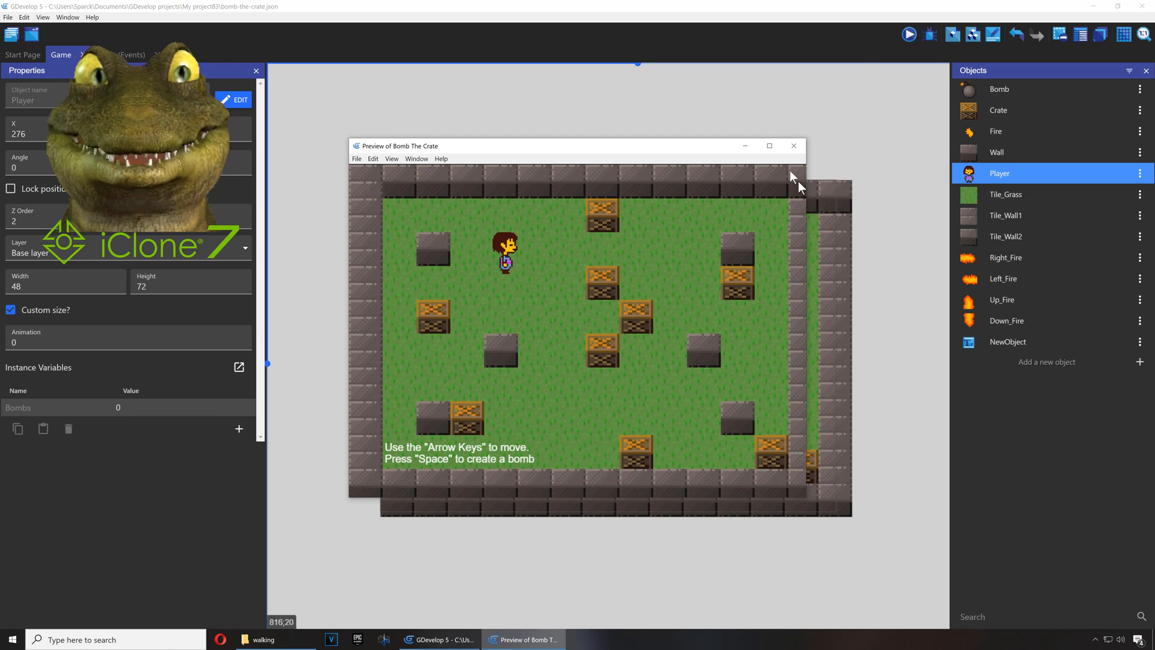
{"action": "mouse_move", "coordinate": [792, 146]}
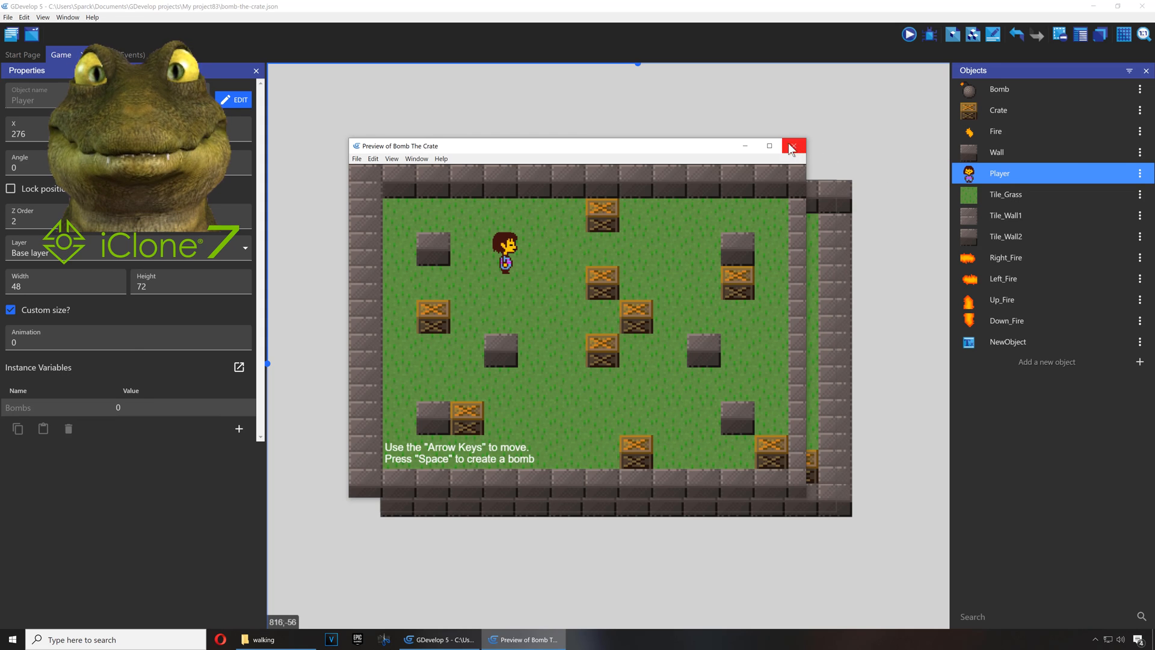
{"action": "left_click", "coordinate": [792, 146]}
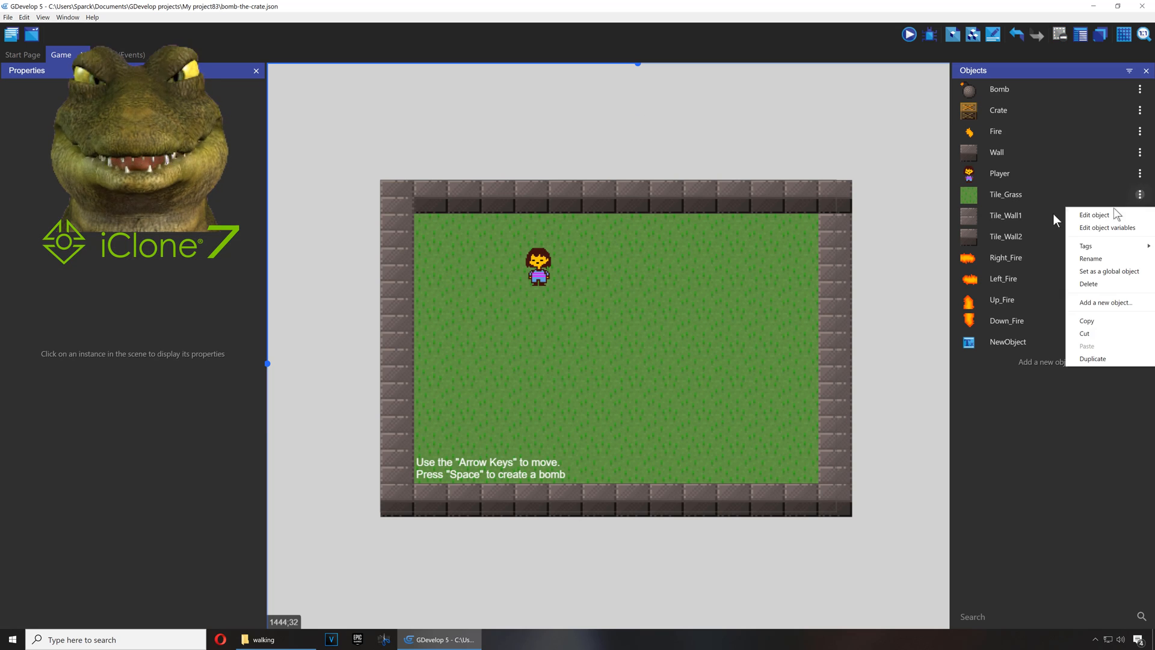
Step: Give the Tile_Grass object the Undertale room background image
{"action": "left_click", "coordinate": [1095, 214]}
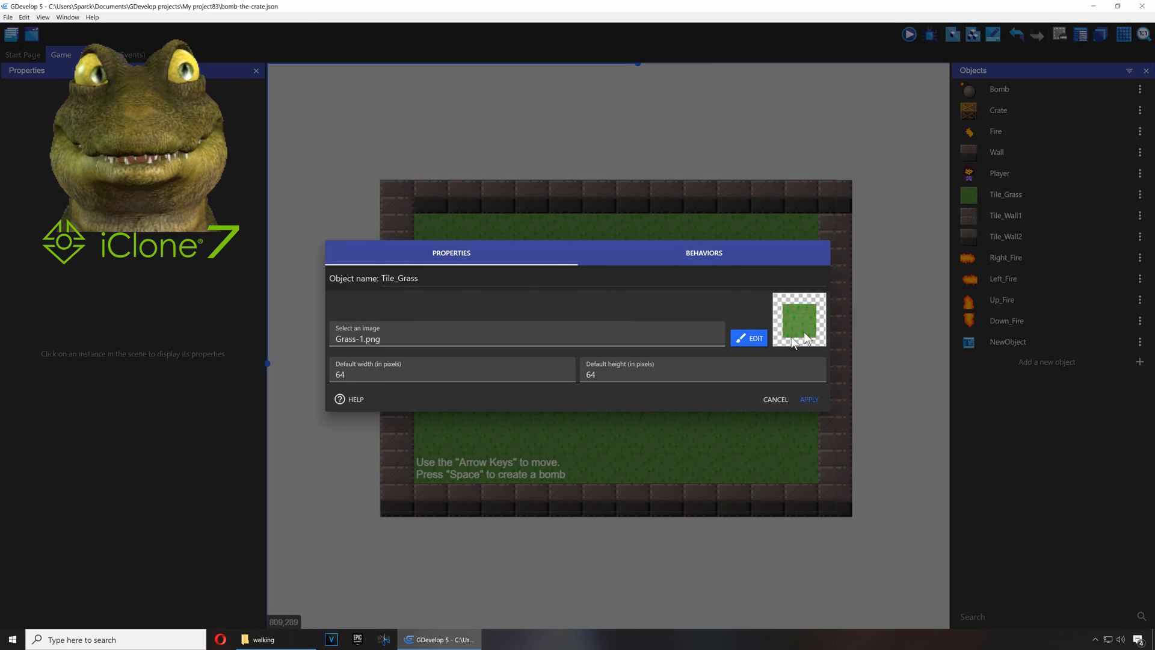
{"action": "left_click", "coordinate": [525, 338]}
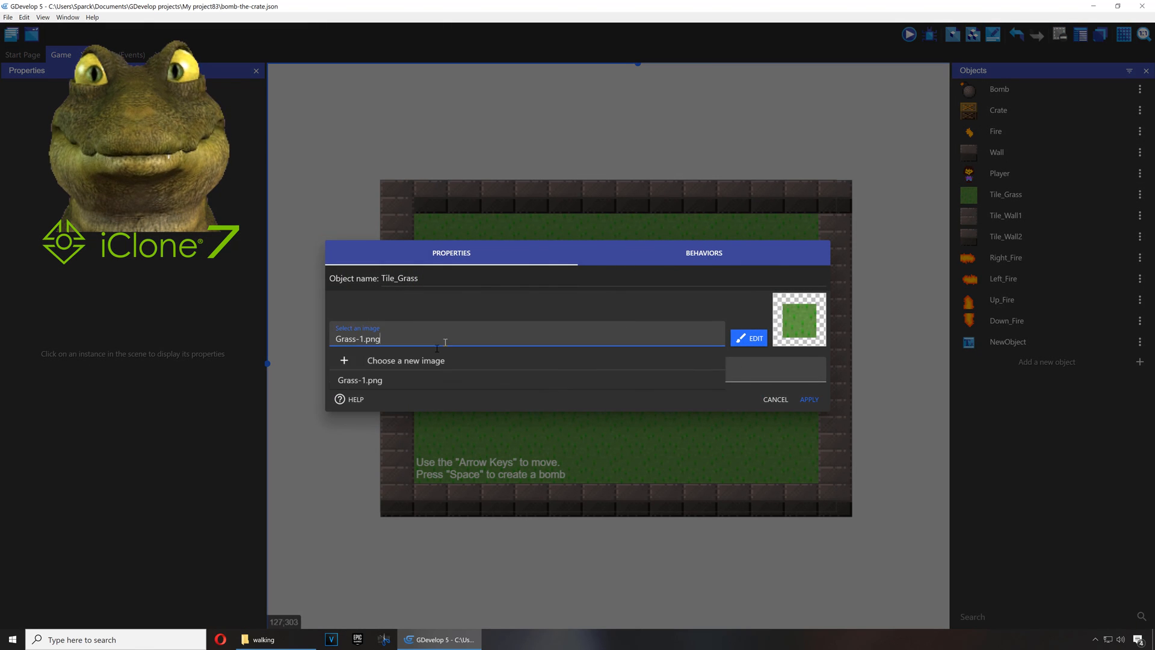
{"action": "left_click", "coordinate": [406, 360]}
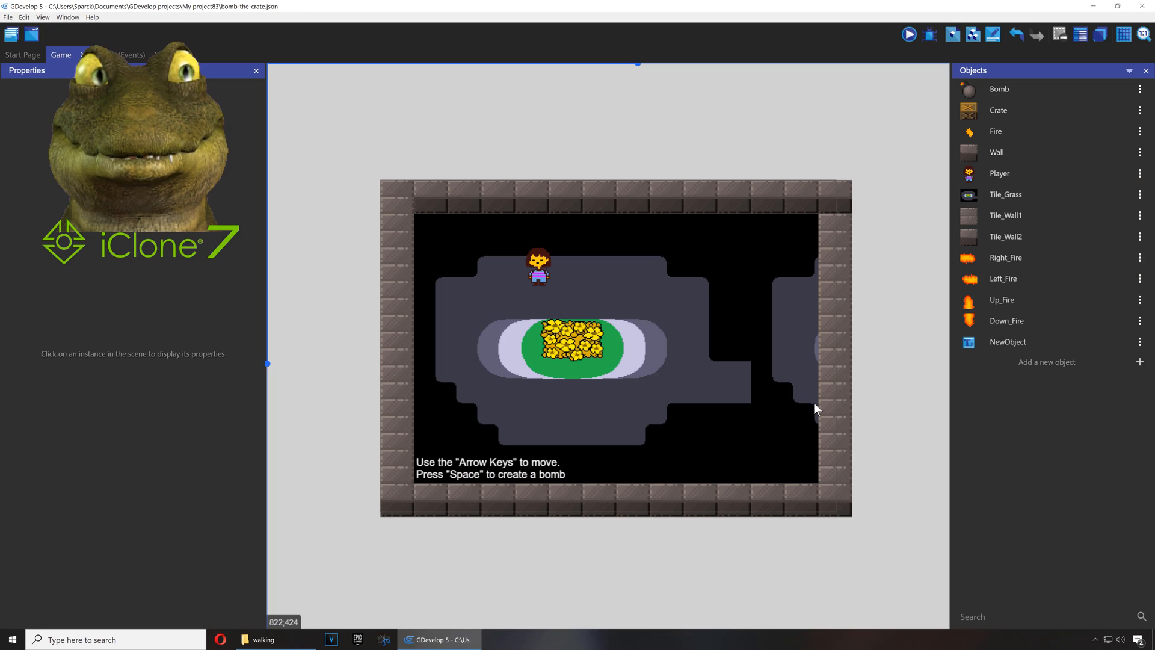
Step: Preview the scene with the new background and close the preview
{"action": "left_click", "coordinate": [910, 34]}
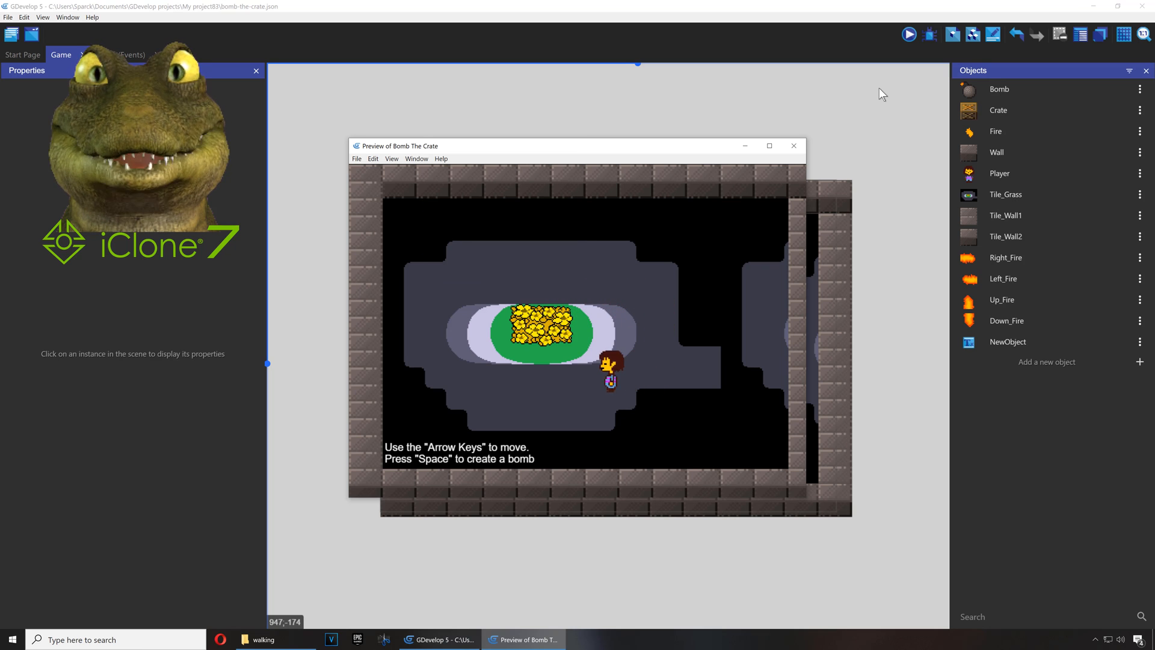
{"action": "left_click", "coordinate": [793, 146]}
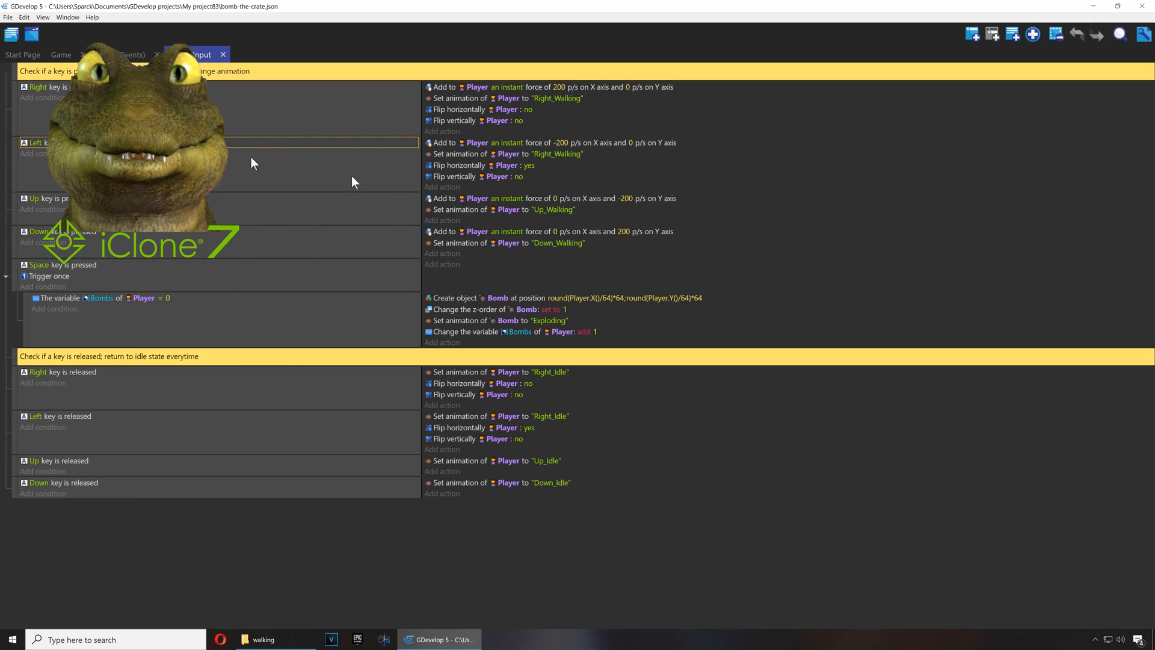
{"action": "mouse_move", "coordinate": [523, 536]}
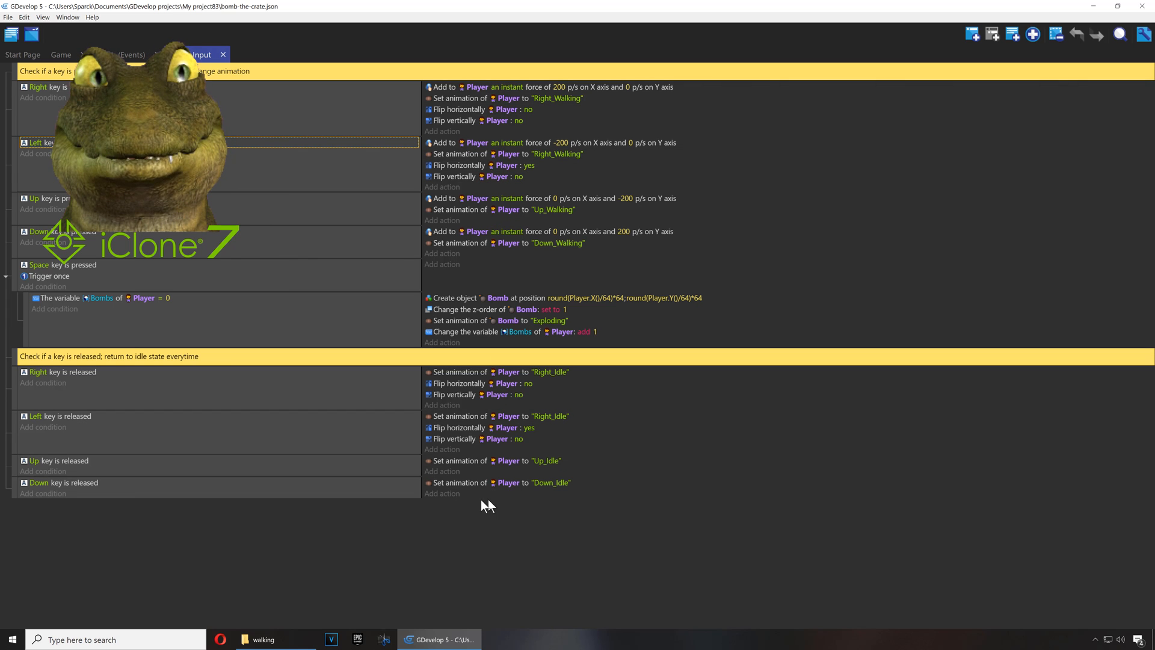
Step: Launch a preview of the Undertale room scene from the events sheet
{"action": "left_click", "coordinate": [950, 34]}
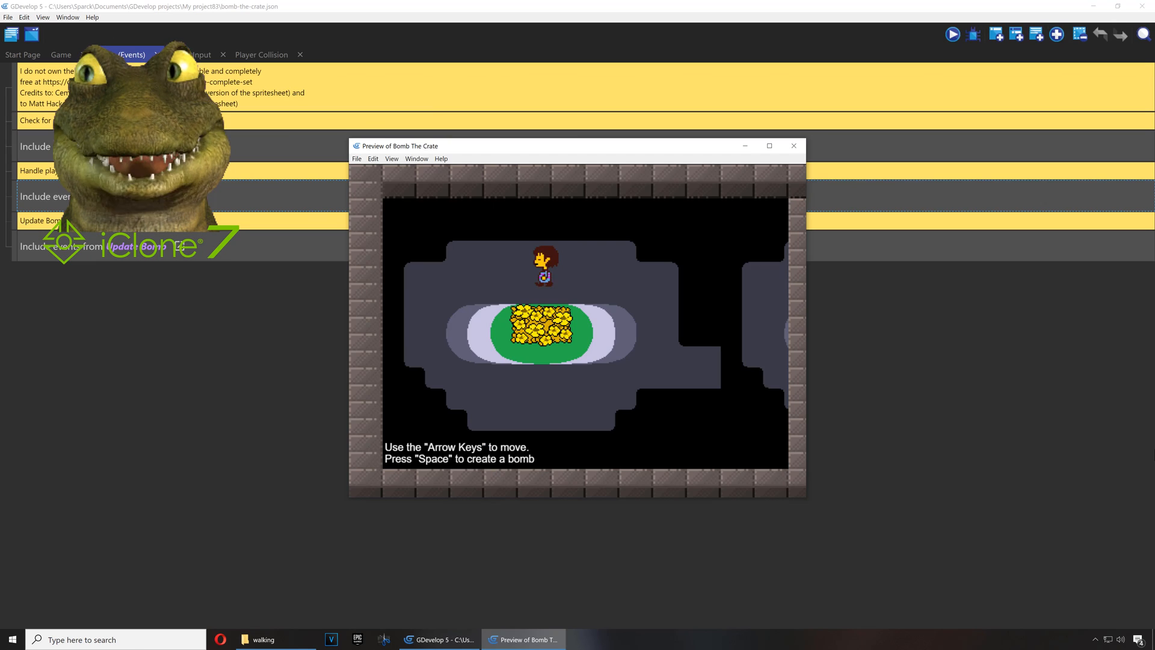